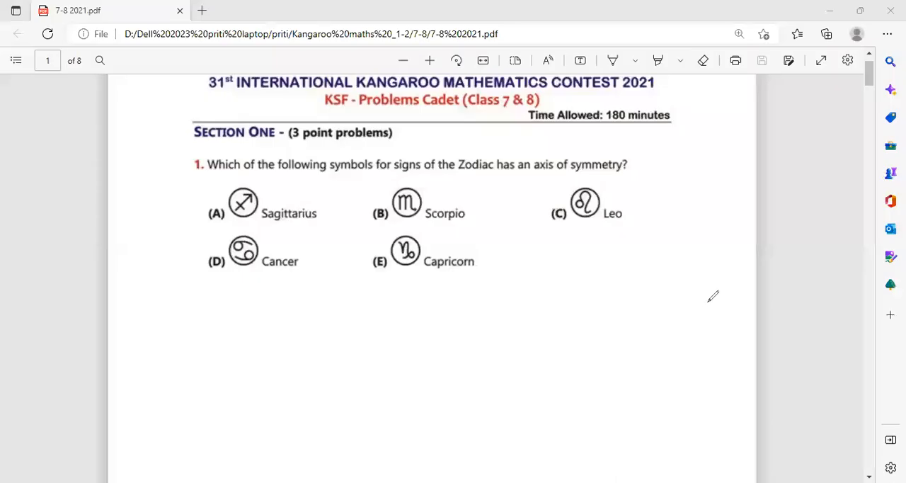
{"action": "mouse_move", "coordinate": [739, 246]}
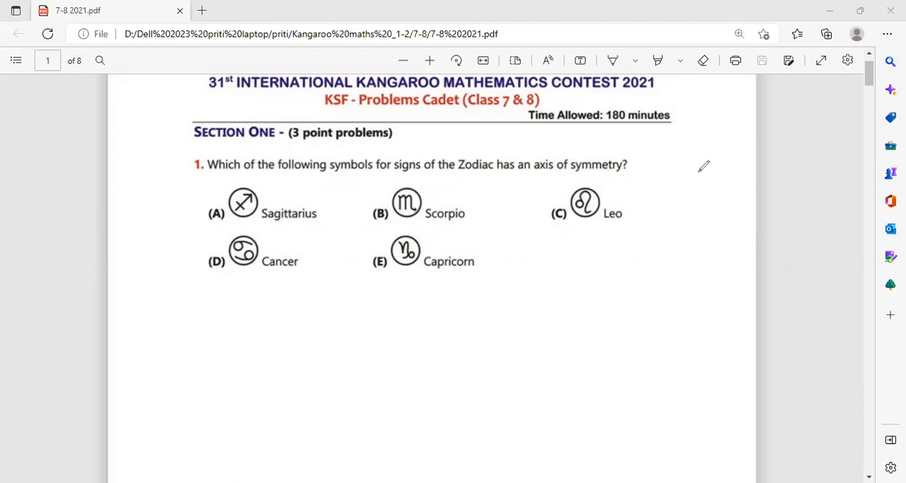
{"action": "mouse_move", "coordinate": [708, 159]}
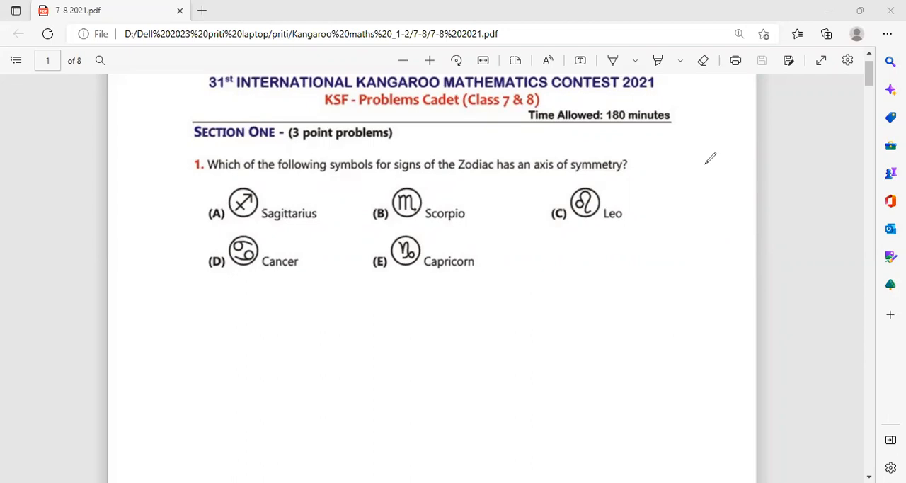
{"action": "mouse_move", "coordinate": [471, 221]}
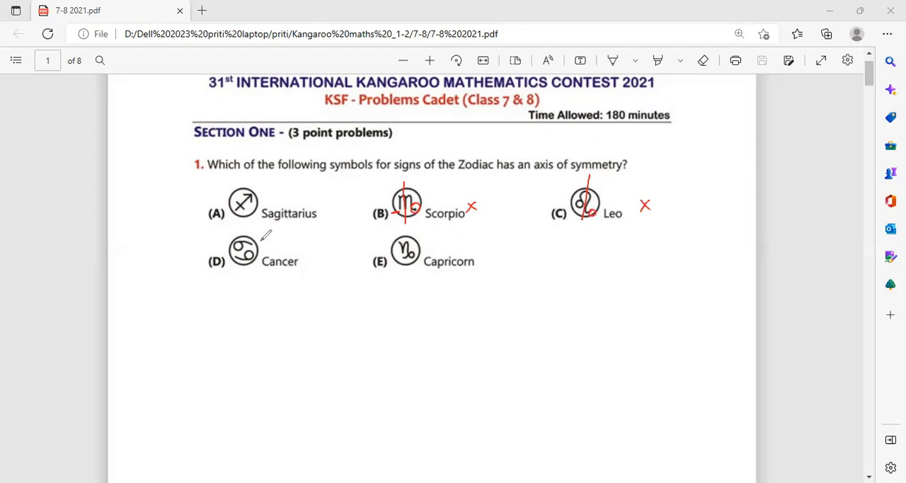
Draw a red test symmetry line through the Cancer symbol in question 1
{"action": "left_click_drag", "start_coordinate": [206, 255], "coordinate": [278, 248]}
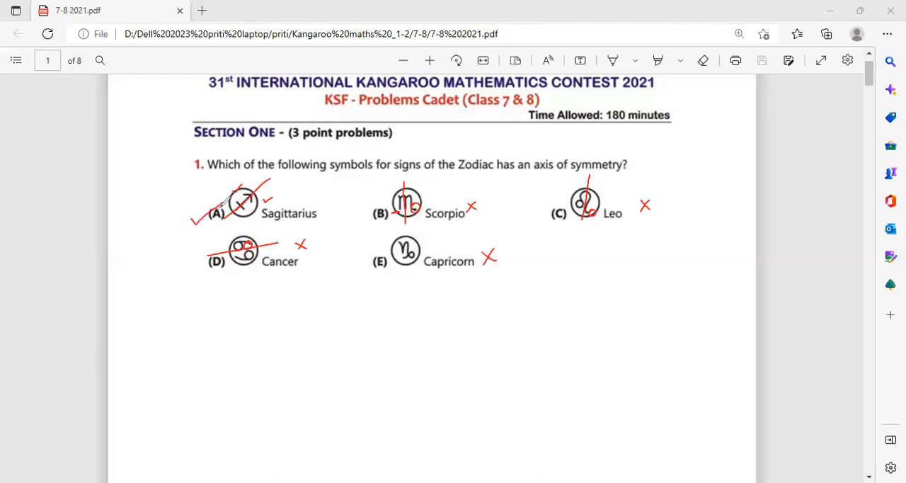
{"action": "mouse_move", "coordinate": [437, 247]}
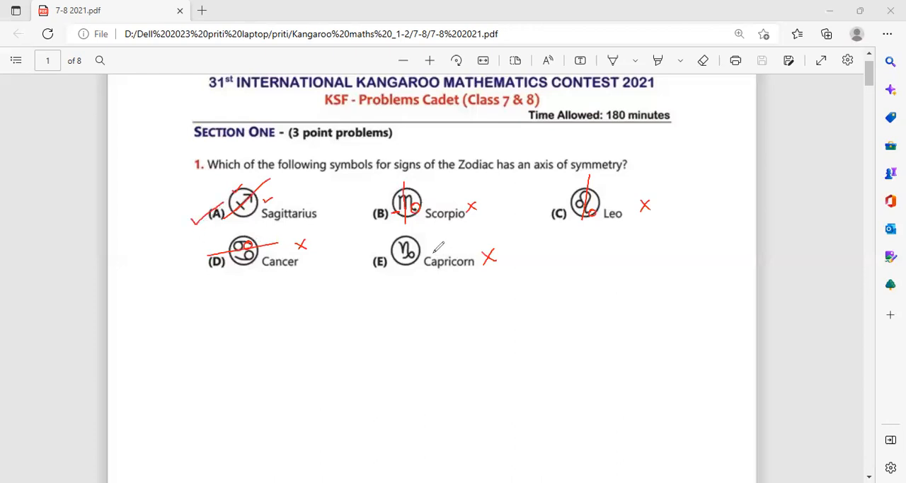
{"action": "mouse_move", "coordinate": [578, 423]}
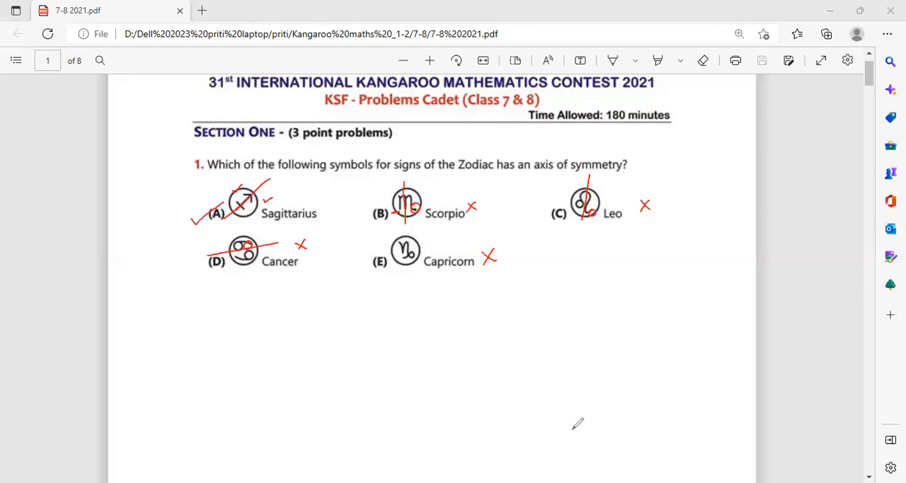
{"action": "mouse_move", "coordinate": [561, 456]}
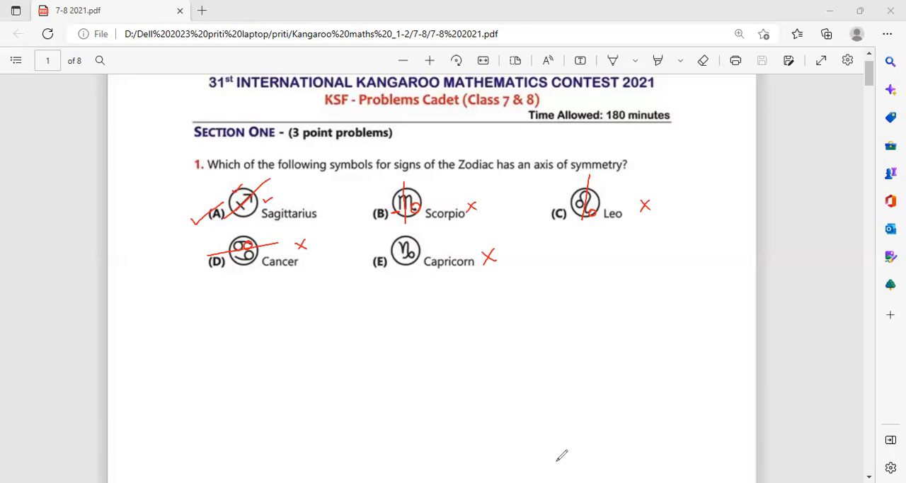
Divide question 2's circle figure with a line and note half is shaded, 1/2 = 50%
{"action": "scroll", "scroll_direction": "down", "scroll_amount": 3}
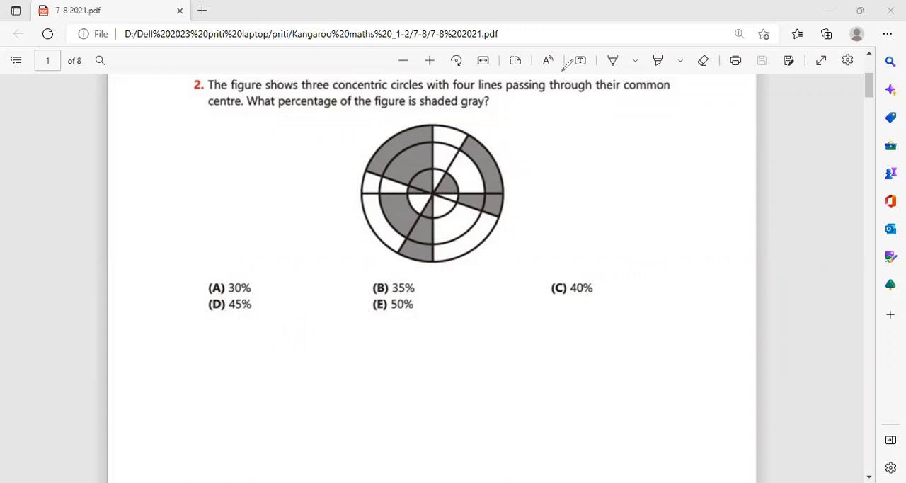
{"action": "mouse_move", "coordinate": [305, 327]}
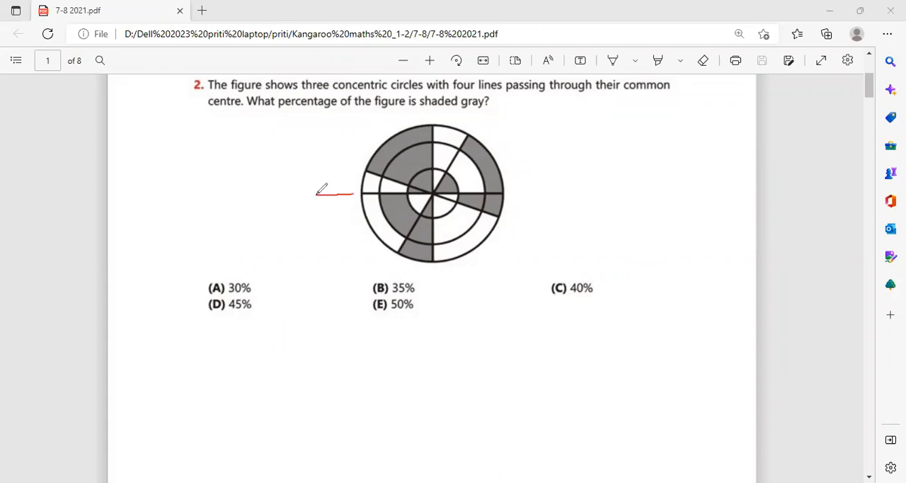
{"action": "left_click_drag", "start_coordinate": [318, 192], "coordinate": [567, 189]}
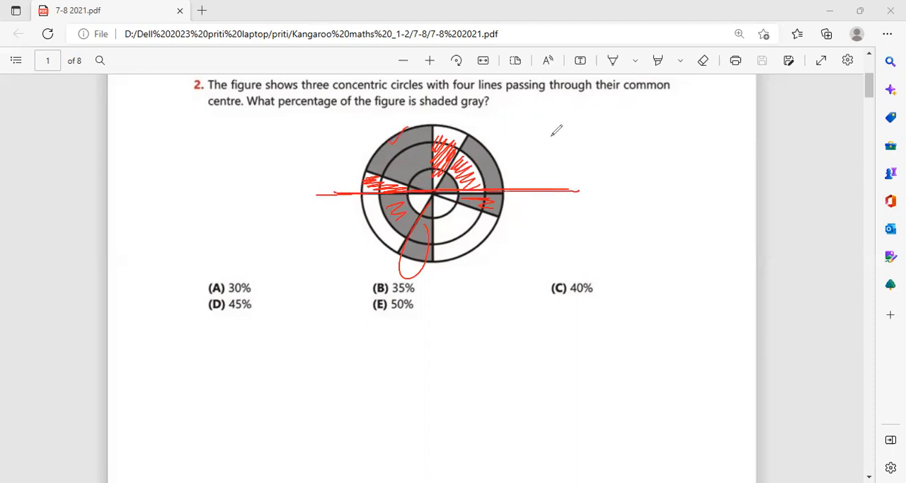
{"action": "left_click_drag", "start_coordinate": [549, 130], "coordinate": [609, 149]}
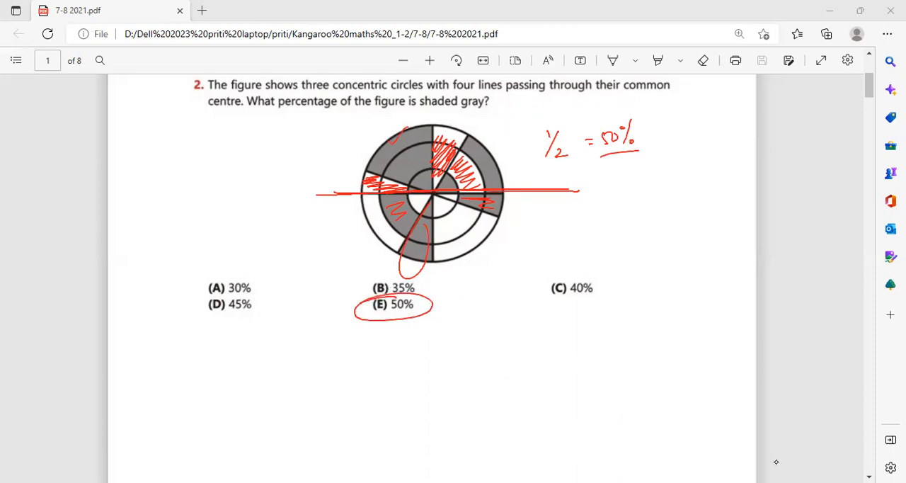
Draw the squares through question 3's marked grid points and circle answer (D) 3
{"action": "scroll", "scroll_direction": "down", "scroll_amount": 3}
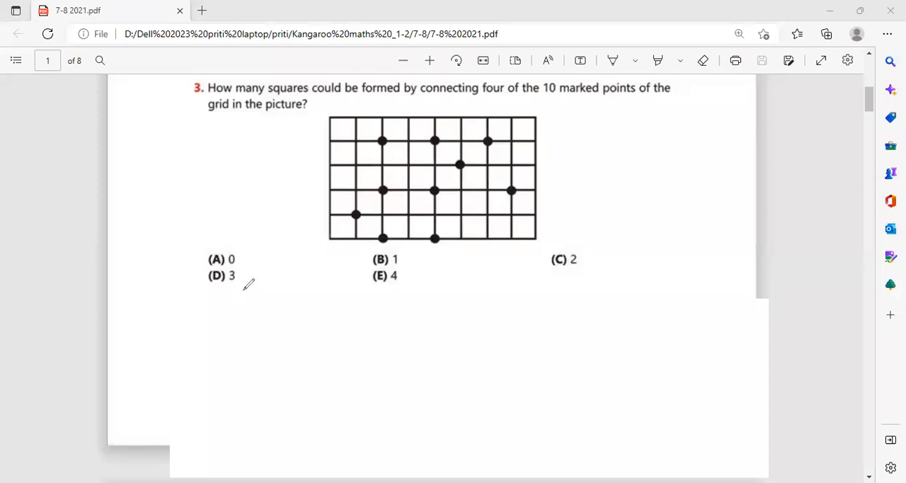
{"action": "mouse_move", "coordinate": [248, 291]}
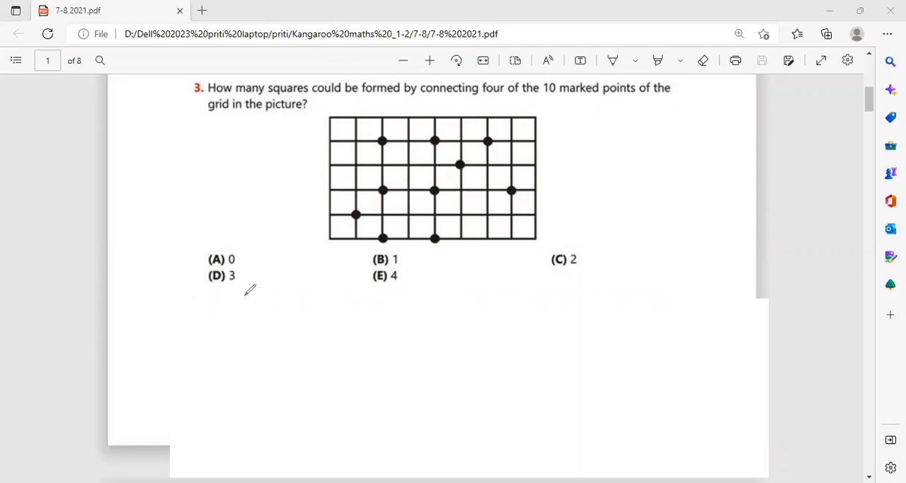
{"action": "mouse_move", "coordinate": [599, 109]}
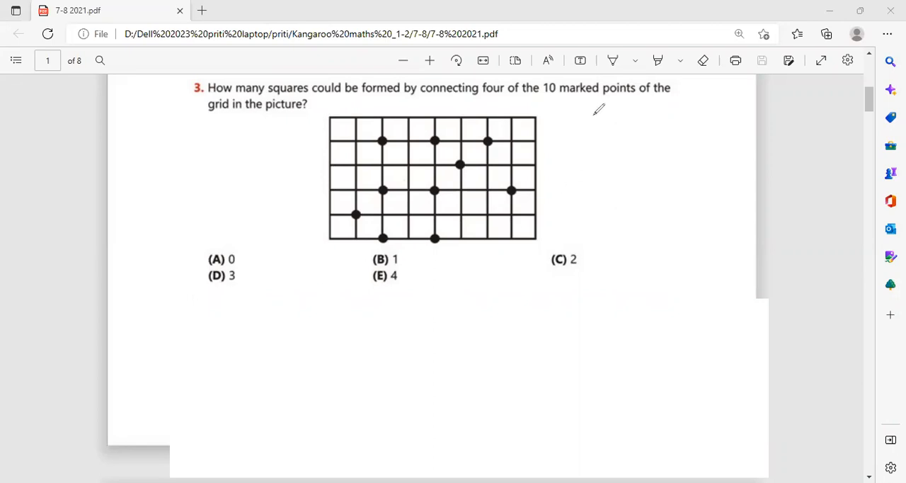
{"action": "mouse_move", "coordinate": [252, 330]}
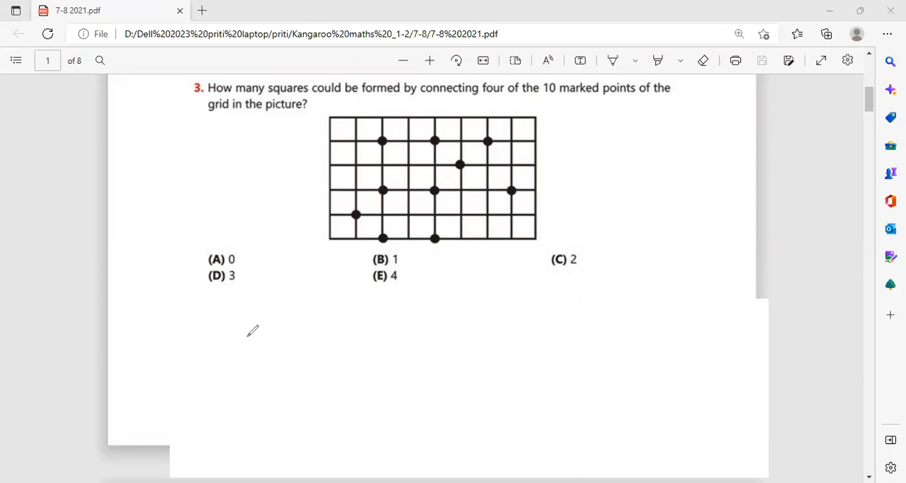
{"action": "mouse_move", "coordinate": [275, 324]}
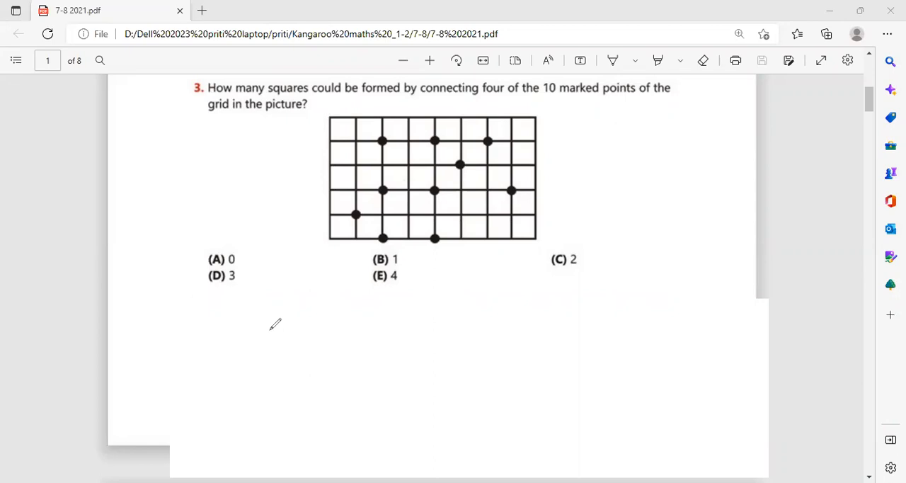
{"action": "mouse_move", "coordinate": [388, 134]}
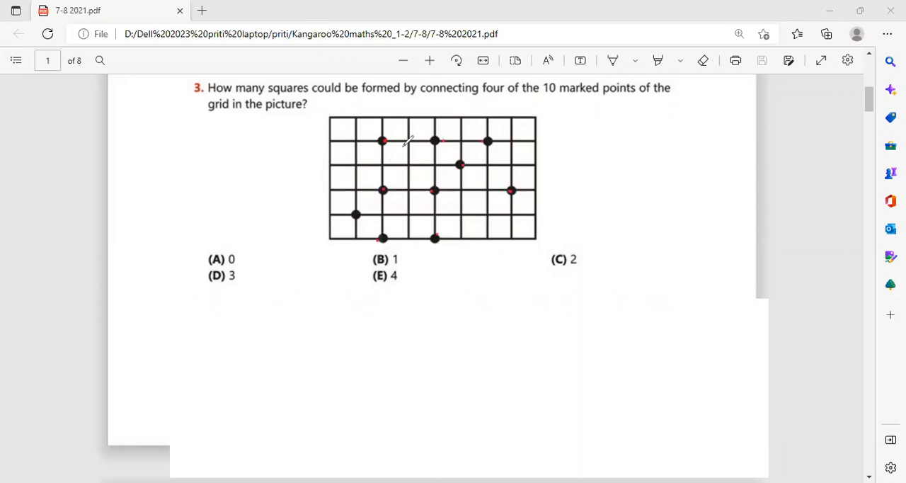
{"action": "left_click_drag", "start_coordinate": [382, 141], "coordinate": [434, 142]}
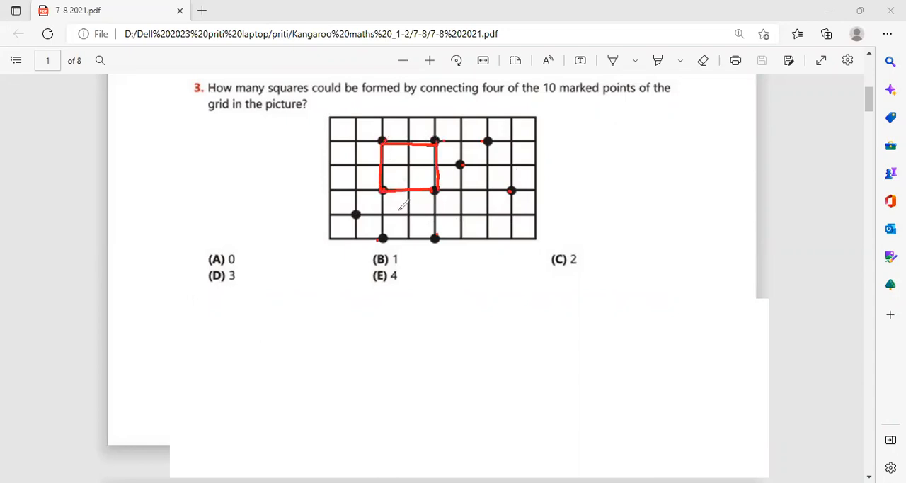
{"action": "left_click_drag", "start_coordinate": [383, 191], "coordinate": [436, 241]}
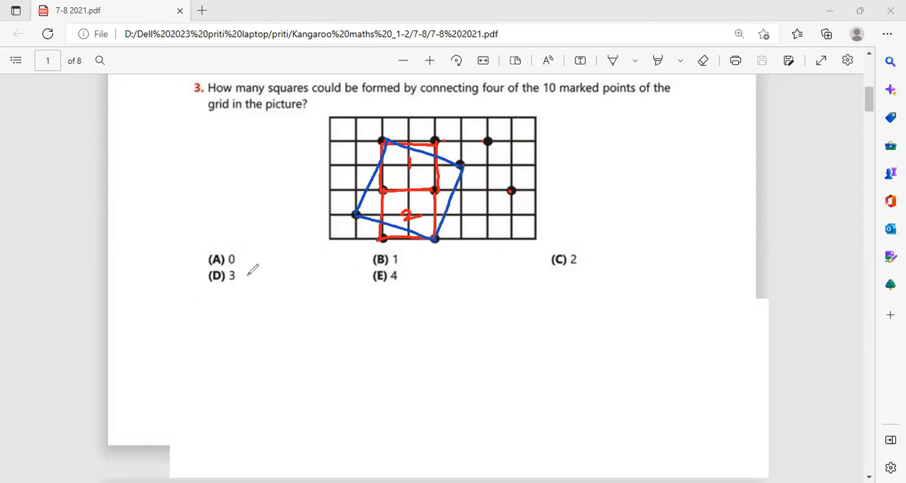
{"action": "left_click_drag", "start_coordinate": [205, 265], "coordinate": [244, 286]}
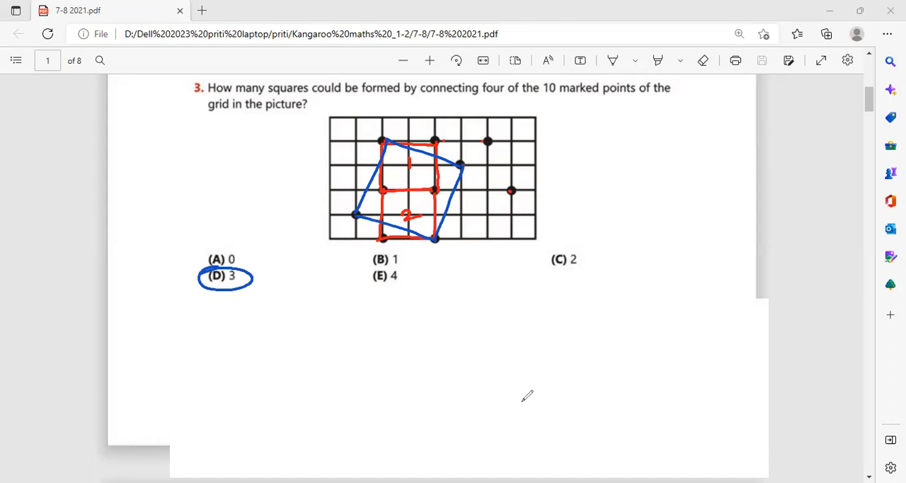
{"action": "mouse_move", "coordinate": [523, 456]}
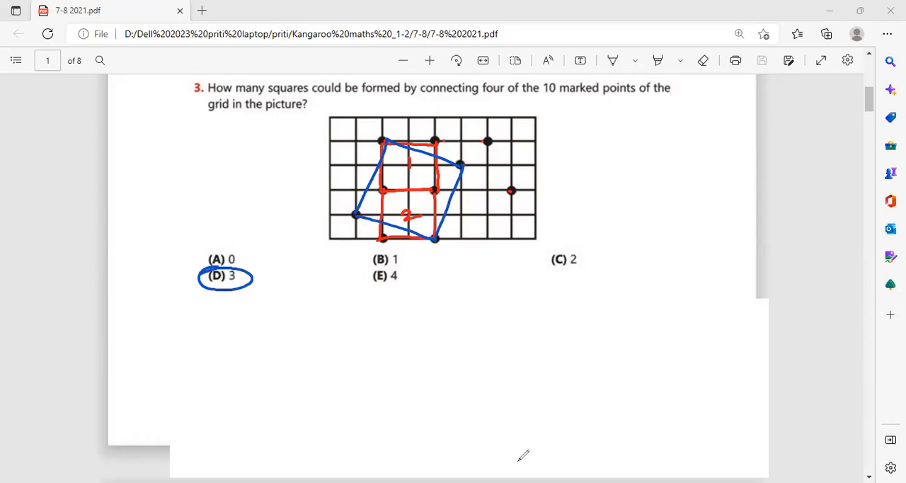
Note the ten digits 0 to 9 under question 4 and underline 'consecutive' and 'ascending'
{"action": "scroll", "scroll_direction": "down", "scroll_amount": 3}
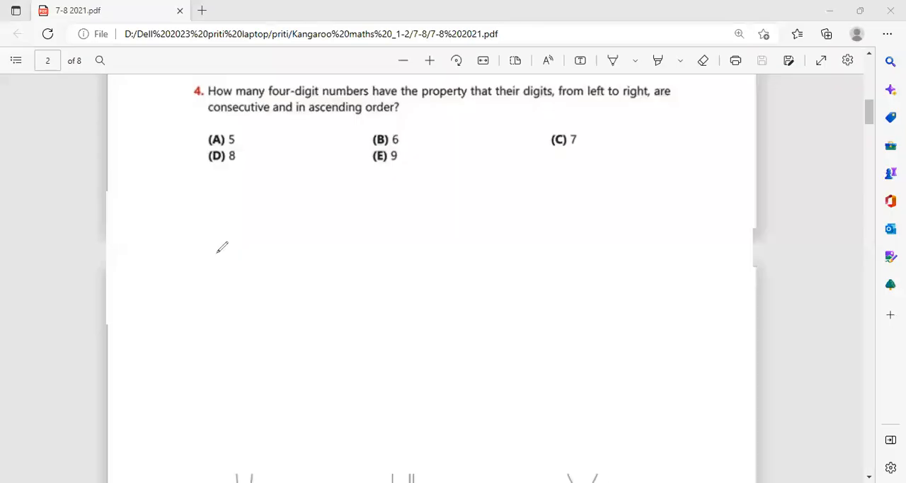
{"action": "mouse_move", "coordinate": [174, 221]}
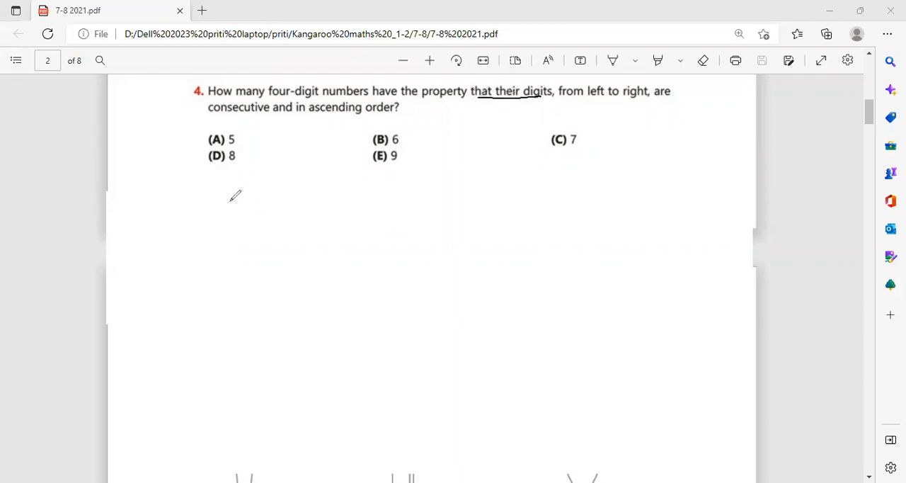
{"action": "left_click_drag", "start_coordinate": [184, 212], "coordinate": [205, 201]}
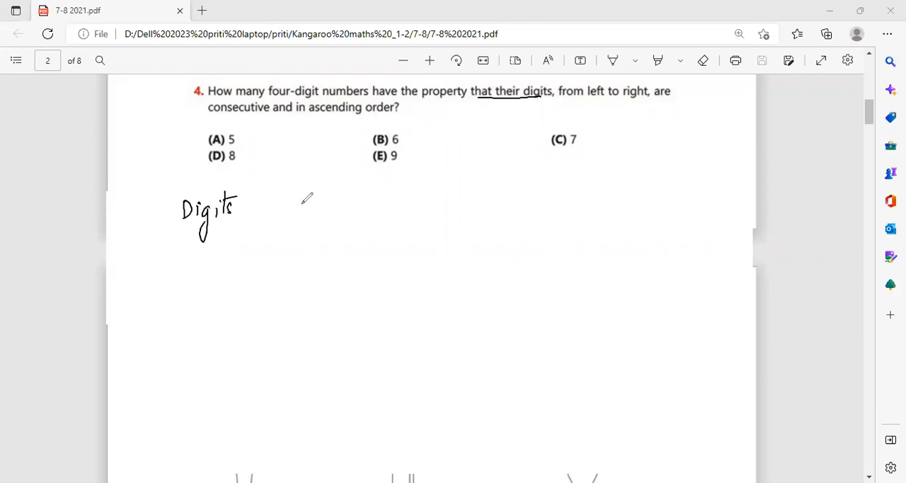
{"action": "left_click_drag", "start_coordinate": [297, 205], "coordinate": [354, 210]}
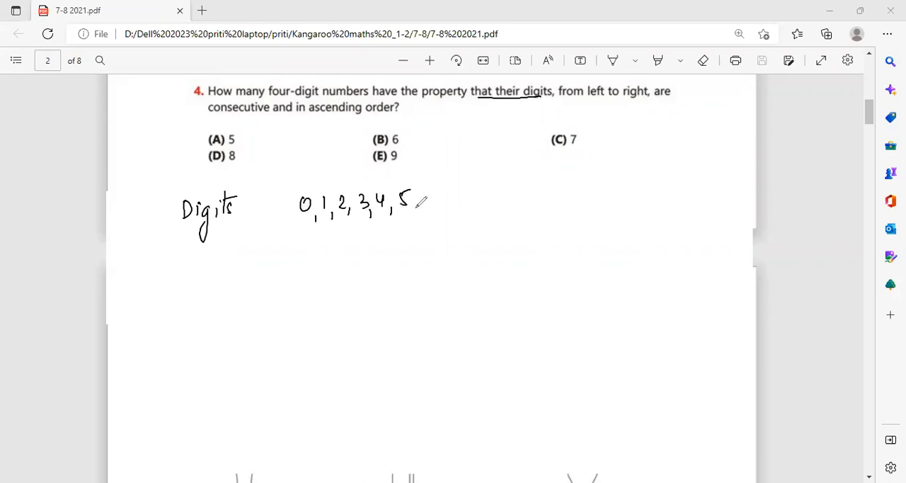
{"action": "left_click_drag", "start_coordinate": [413, 205], "coordinate": [482, 209]}
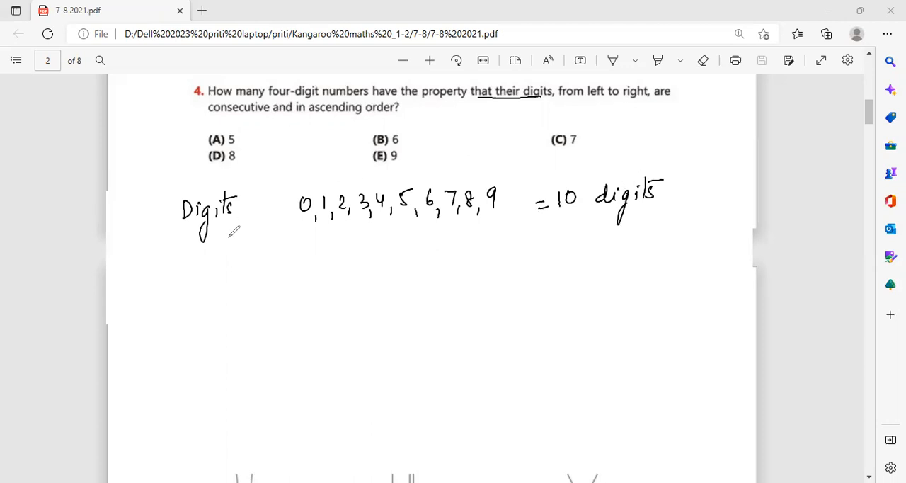
{"action": "mouse_move", "coordinate": [204, 274]}
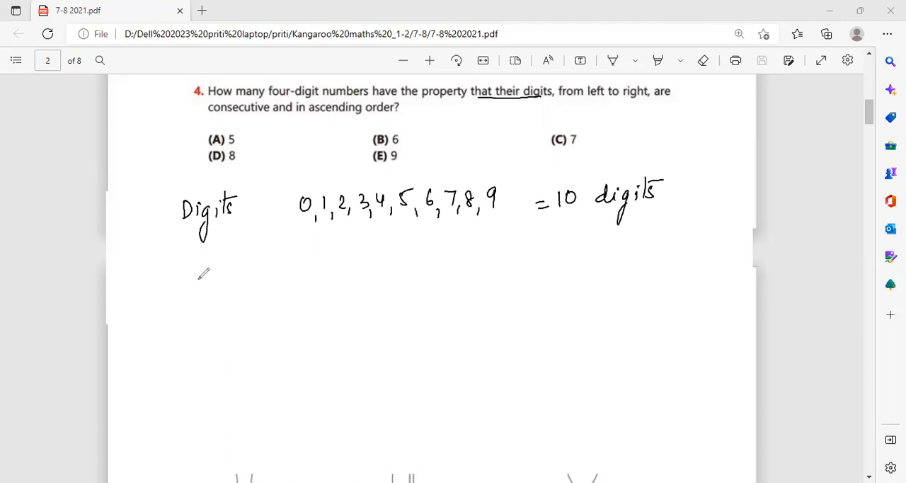
{"action": "mouse_move", "coordinate": [202, 271]}
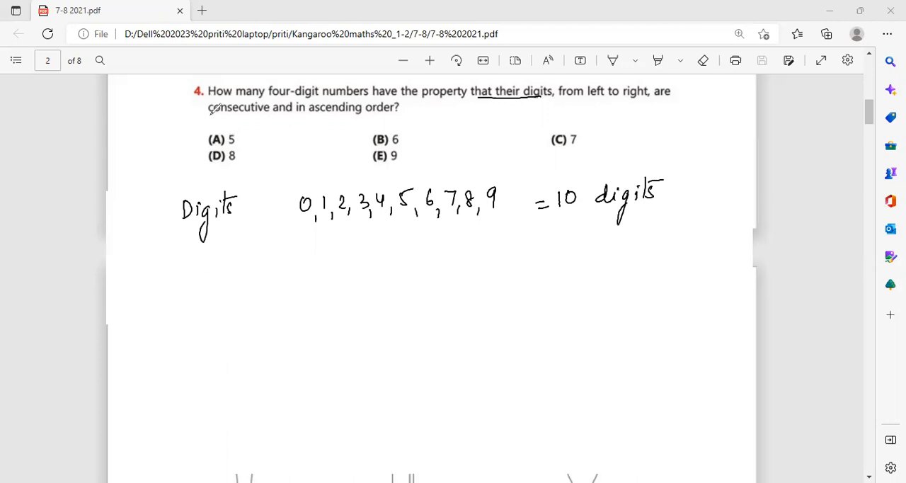
{"action": "left_click_drag", "start_coordinate": [209, 116], "coordinate": [268, 116]}
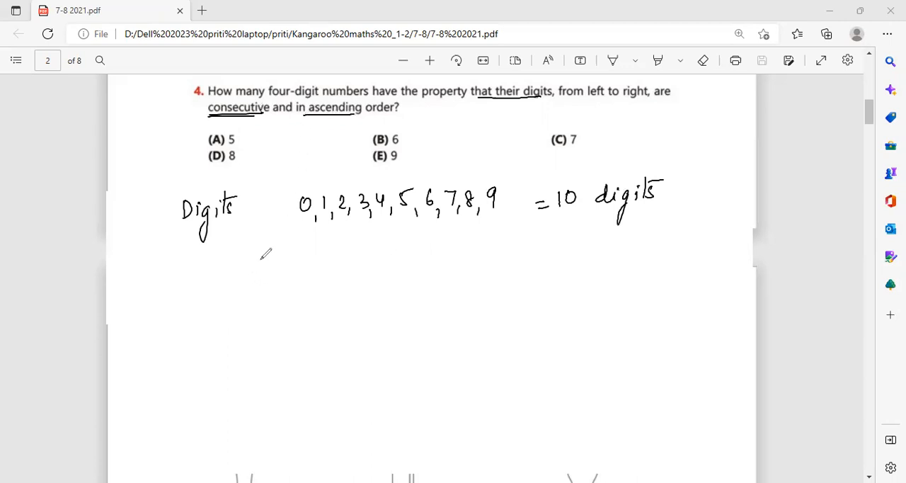
List the numbers 1234 through 6789 and 78910, cross out 78910 and tick the valid ones
{"action": "left_click_drag", "start_coordinate": [256, 260], "coordinate": [262, 256]}
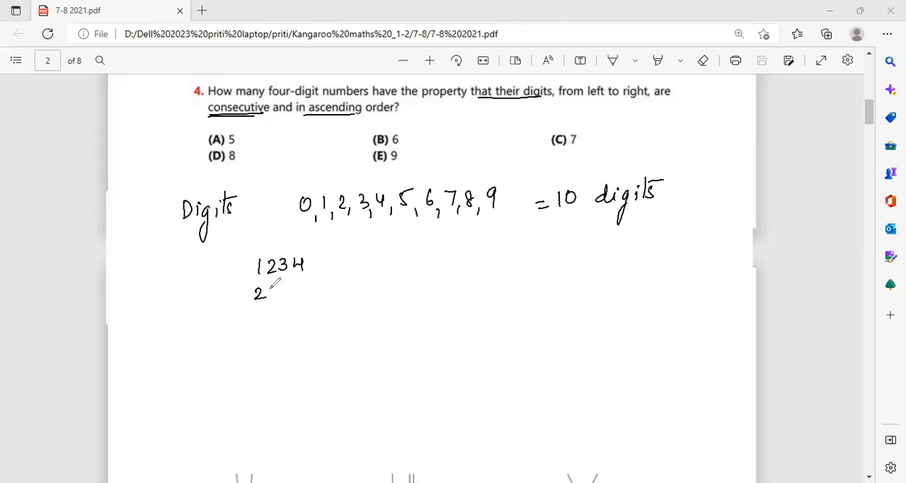
{"action": "left_click_drag", "start_coordinate": [267, 290], "coordinate": [309, 295]}
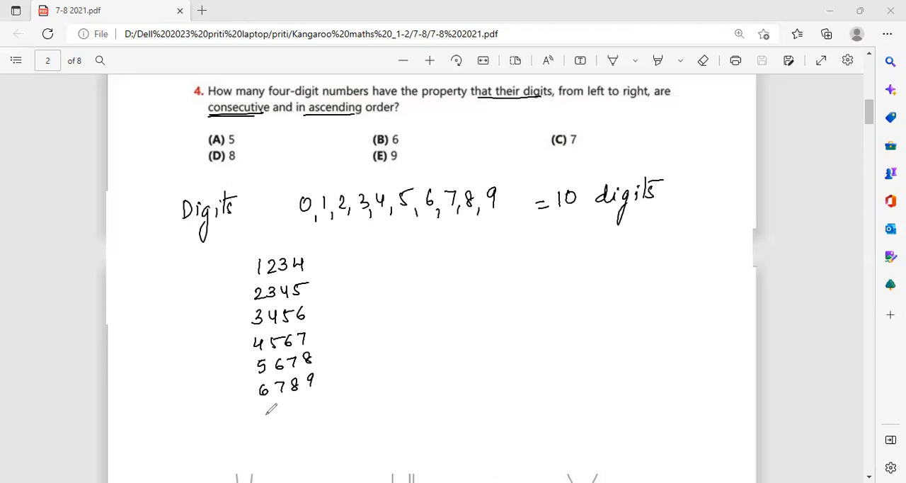
{"action": "type", "text": "78910"}
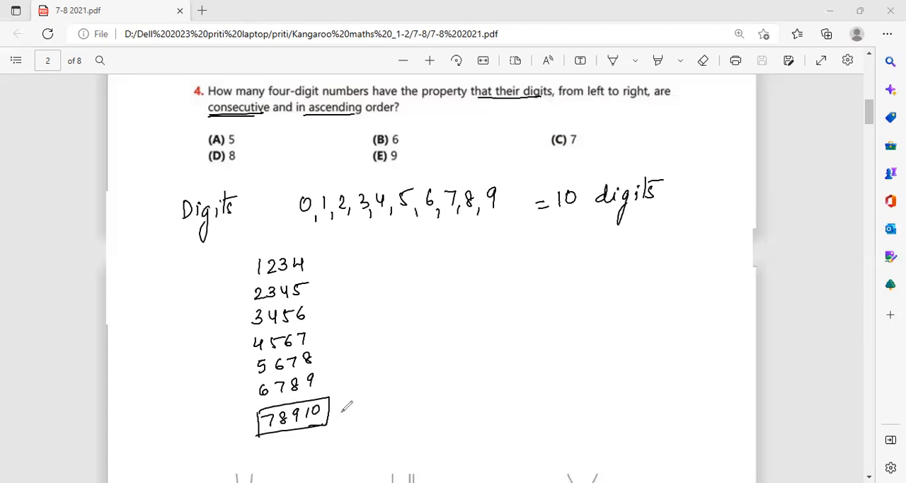
{"action": "left_click_drag", "start_coordinate": [326, 411], "coordinate": [343, 422]}
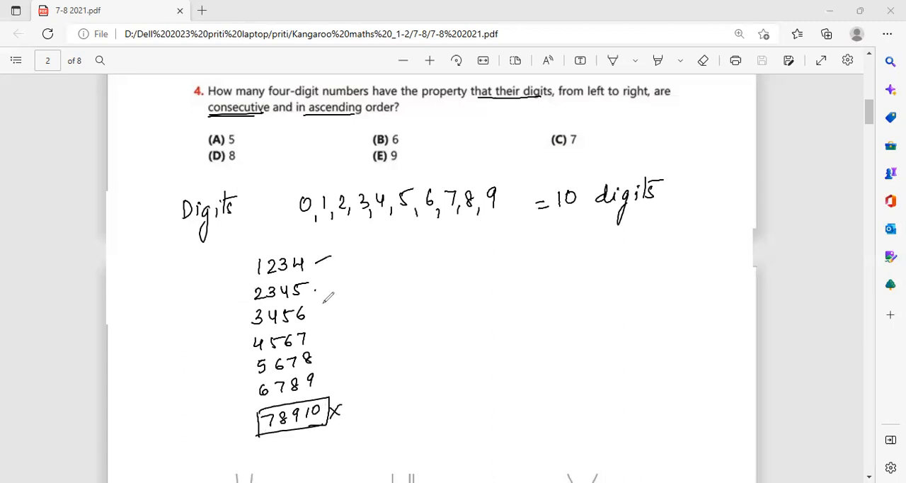
{"action": "left_click_drag", "start_coordinate": [325, 292], "coordinate": [331, 383]}
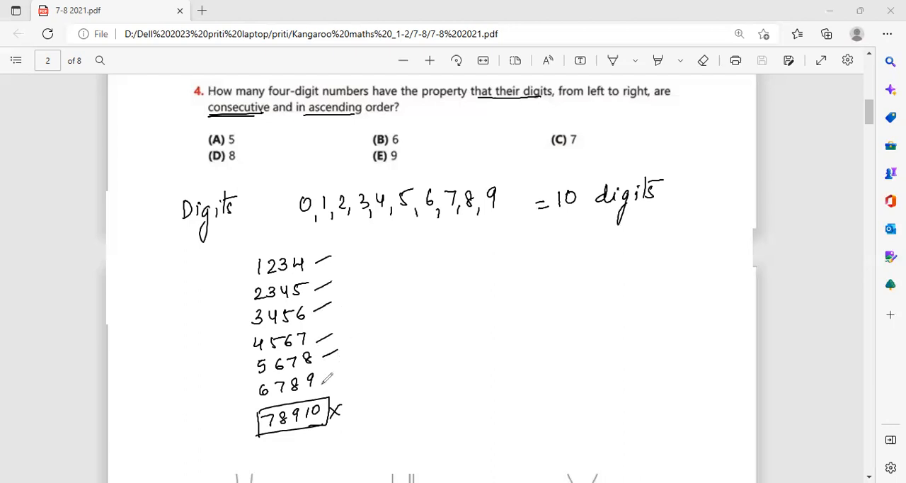
{"action": "left_click_drag", "start_coordinate": [375, 130], "coordinate": [408, 120]}
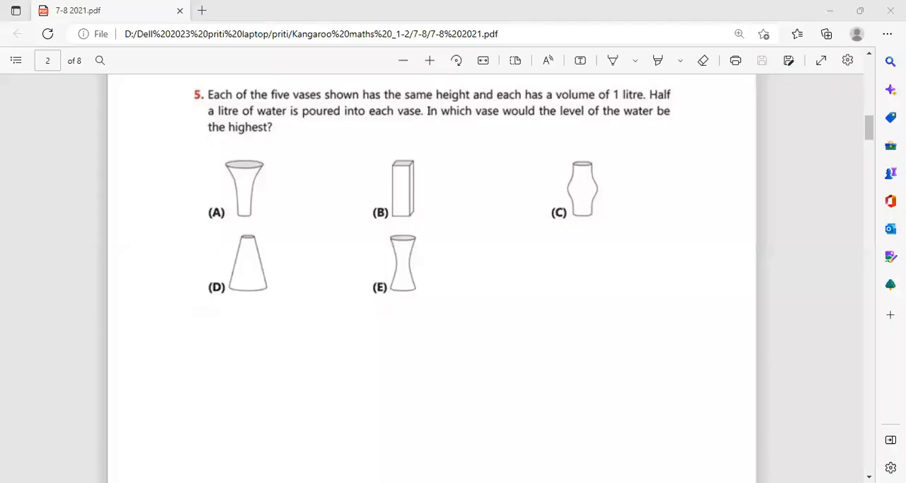
{"action": "mouse_move", "coordinate": [204, 260]}
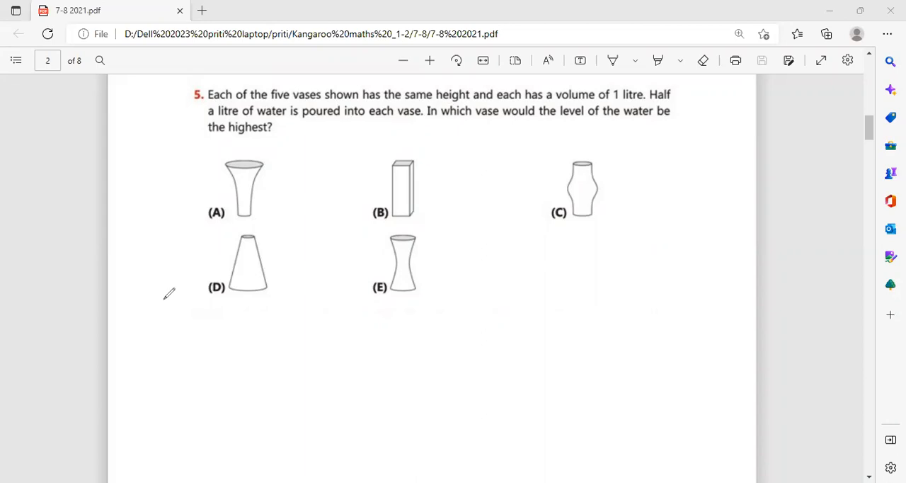
{"action": "mouse_move", "coordinate": [147, 343]}
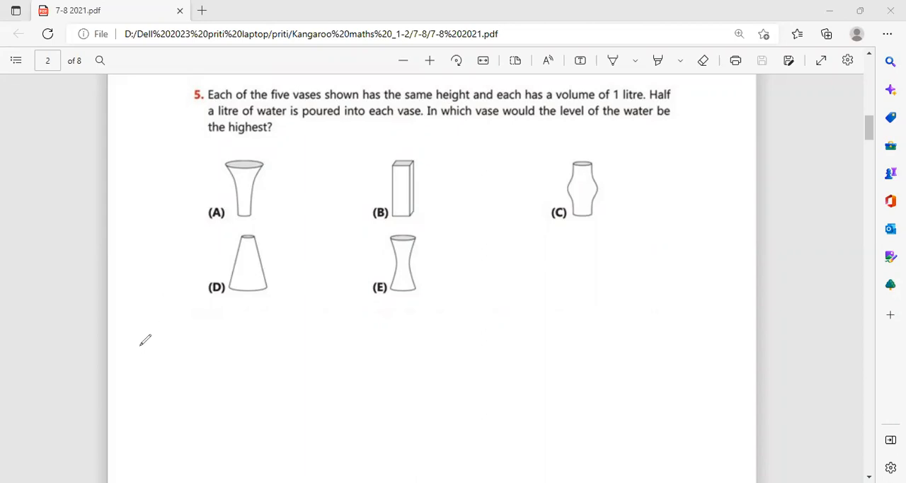
{"action": "mouse_move", "coordinate": [414, 93]}
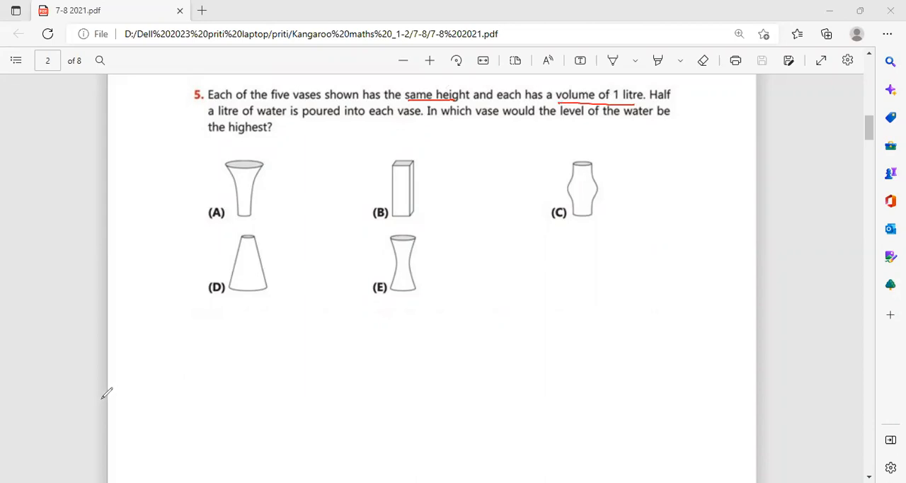
{"action": "mouse_move", "coordinate": [105, 390]}
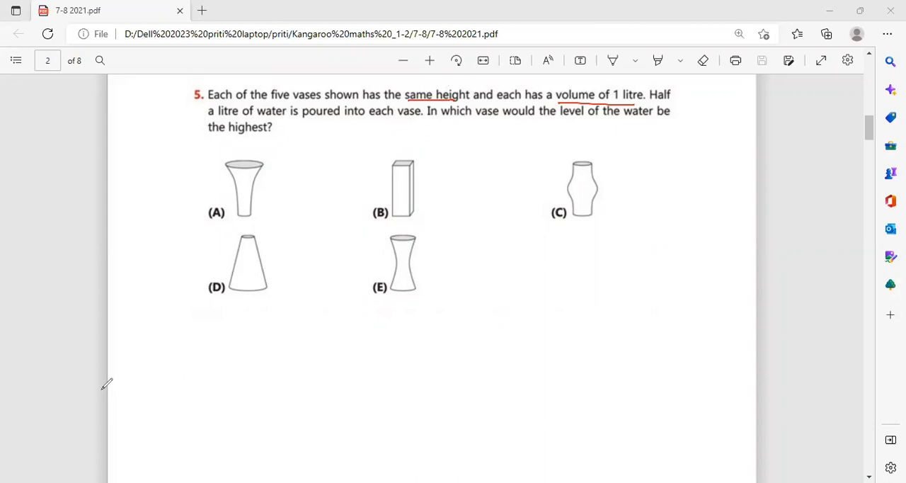
{"action": "mouse_move", "coordinate": [107, 379]}
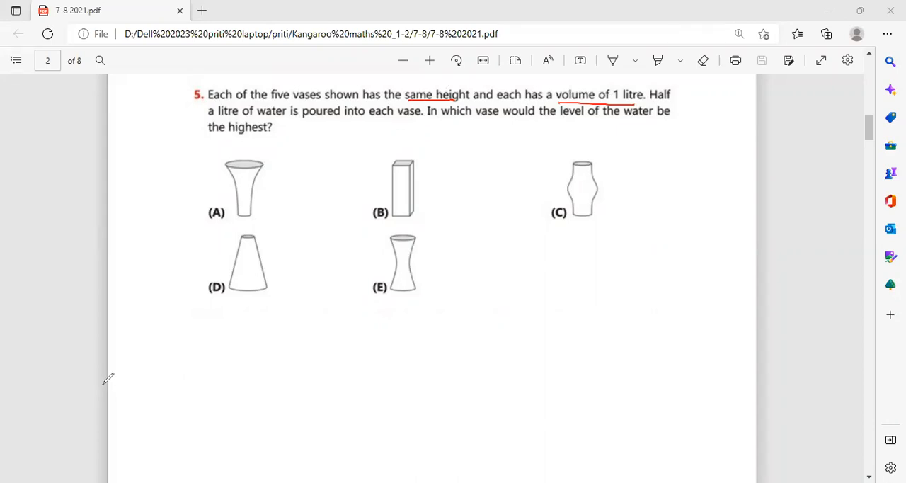
{"action": "mouse_move", "coordinate": [238, 276]}
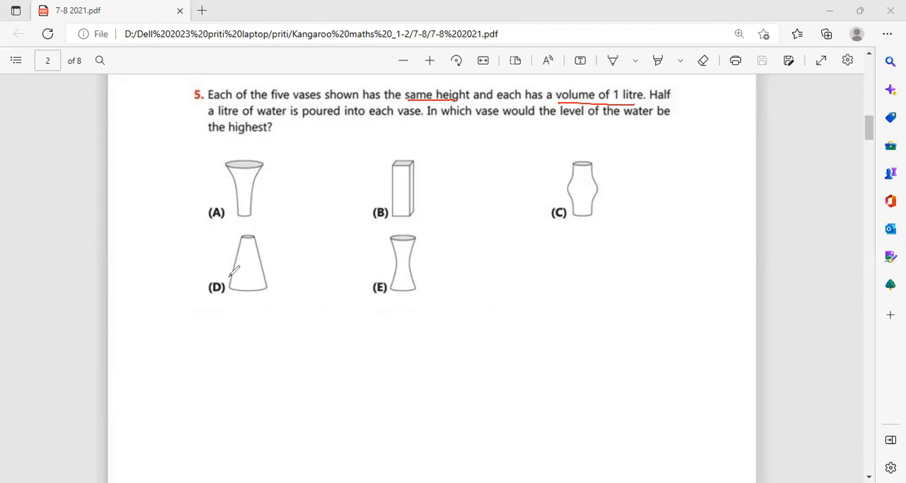
Draw vase D's water level, label vase A's line 'level of water' and circle answer A
{"action": "left_click_drag", "start_coordinate": [229, 281], "coordinate": [268, 282]}
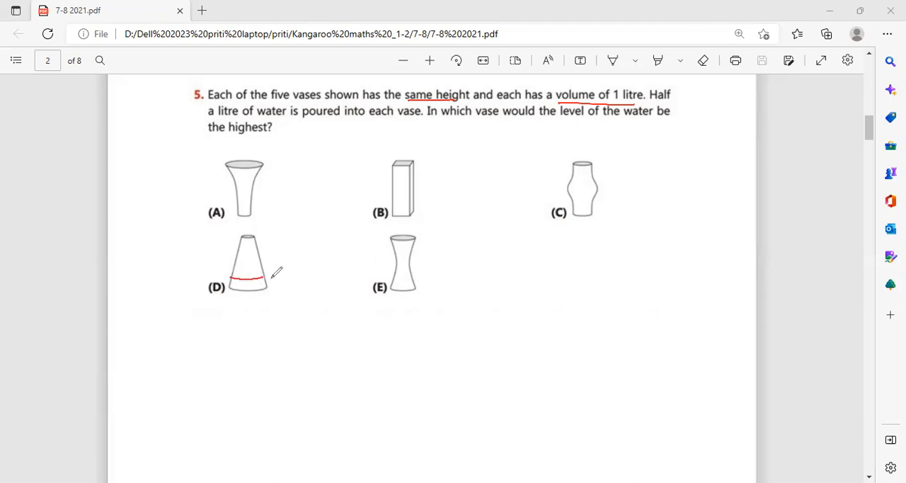
{"action": "mouse_move", "coordinate": [404, 273]}
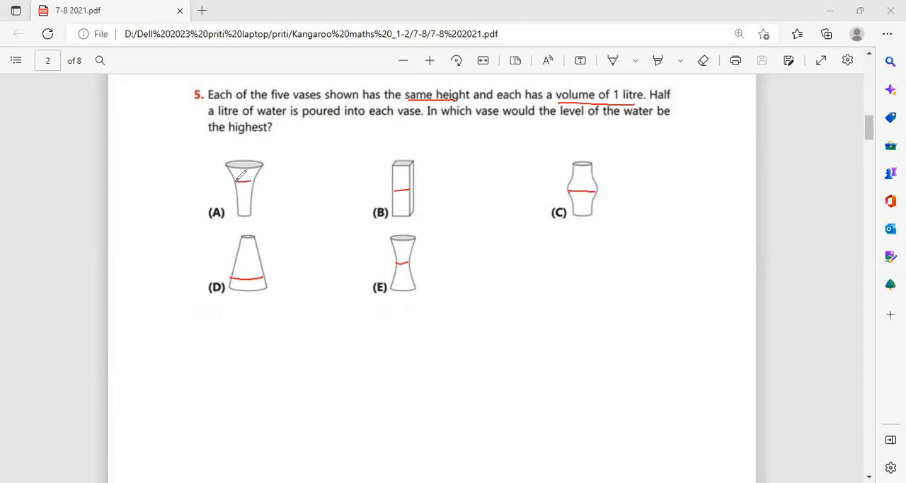
{"action": "left_click_drag", "start_coordinate": [276, 182], "coordinate": [319, 170]}
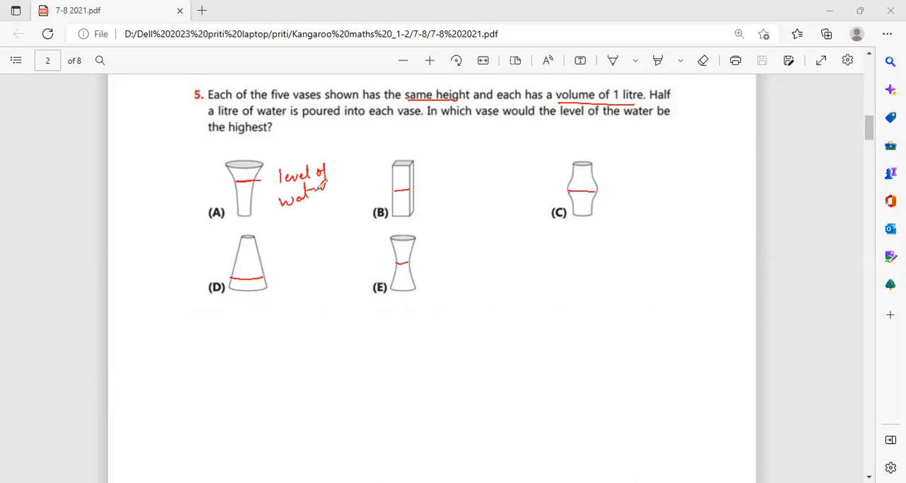
{"action": "left_click_drag", "start_coordinate": [205, 191], "coordinate": [230, 226]}
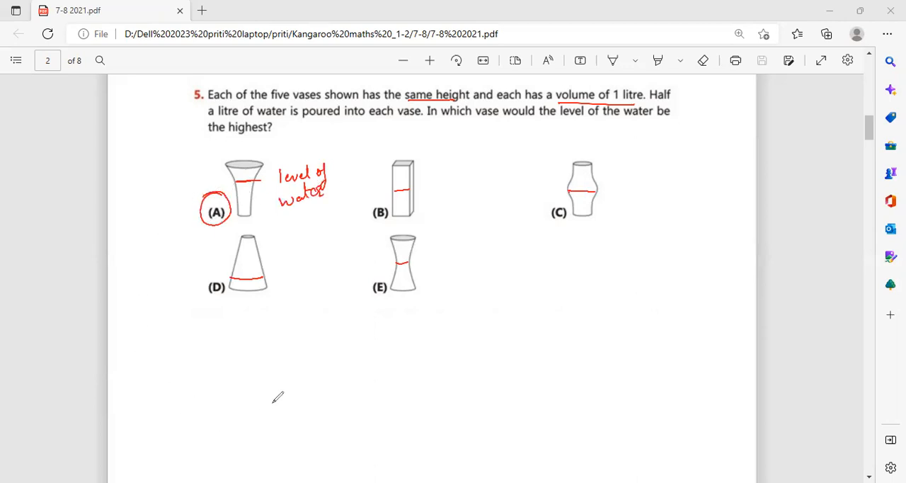
{"action": "mouse_move", "coordinate": [530, 453]}
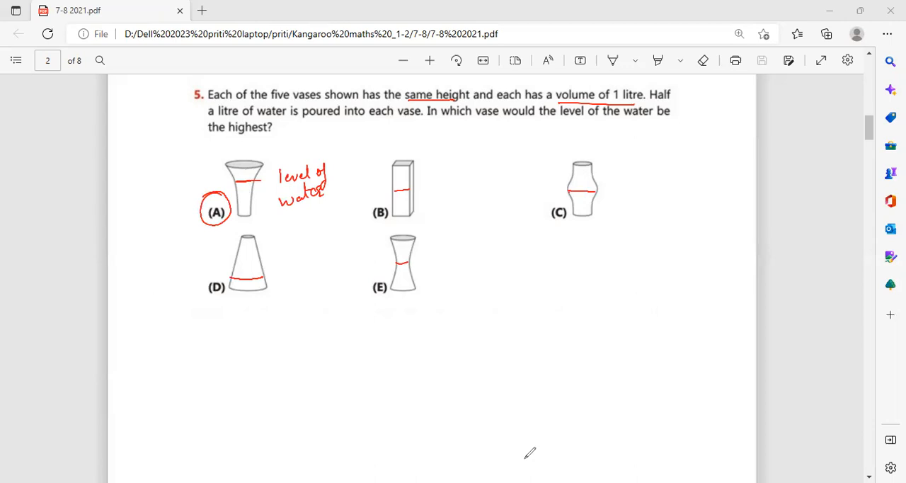
Scroll down to question 6 with the five puzzle pieces
{"action": "scroll", "scroll_direction": "down", "scroll_amount": 3}
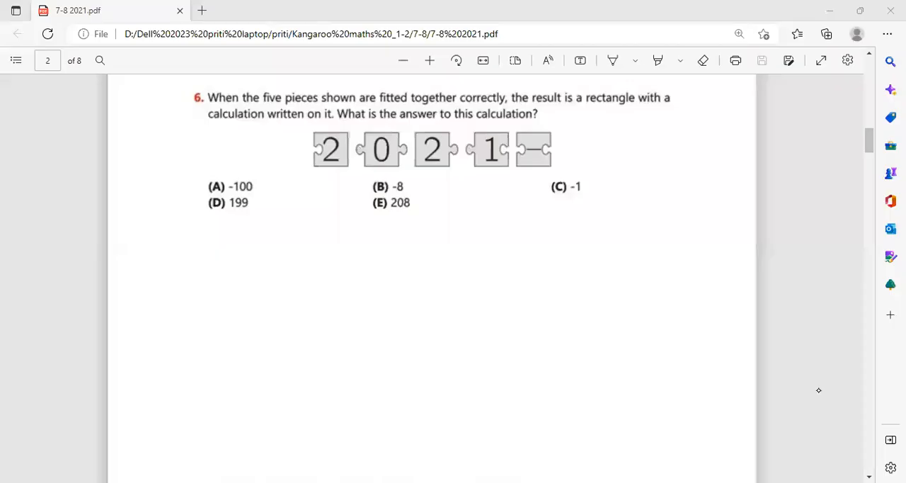
{"action": "mouse_move", "coordinate": [161, 297]}
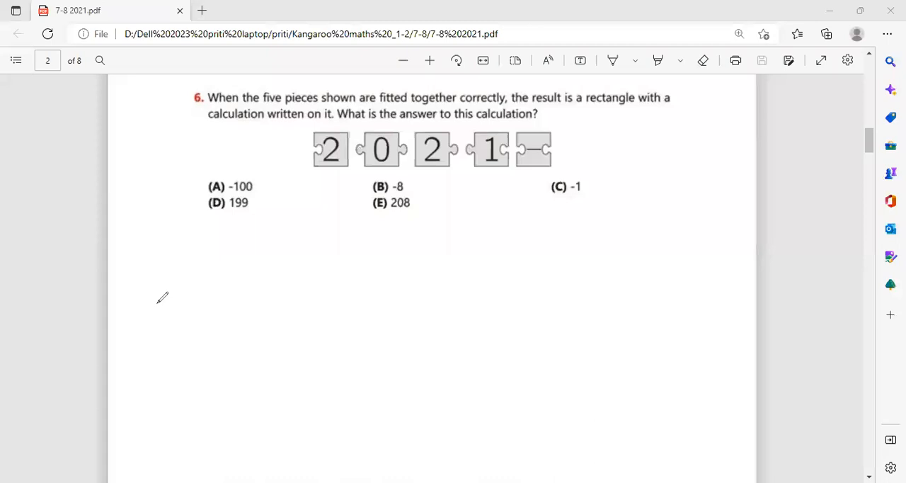
{"action": "mouse_move", "coordinate": [162, 310]}
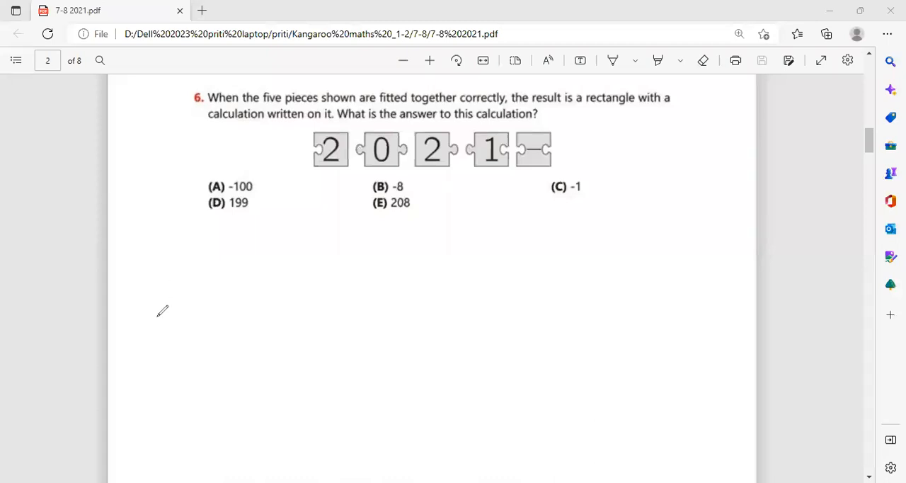
{"action": "mouse_move", "coordinate": [156, 310]}
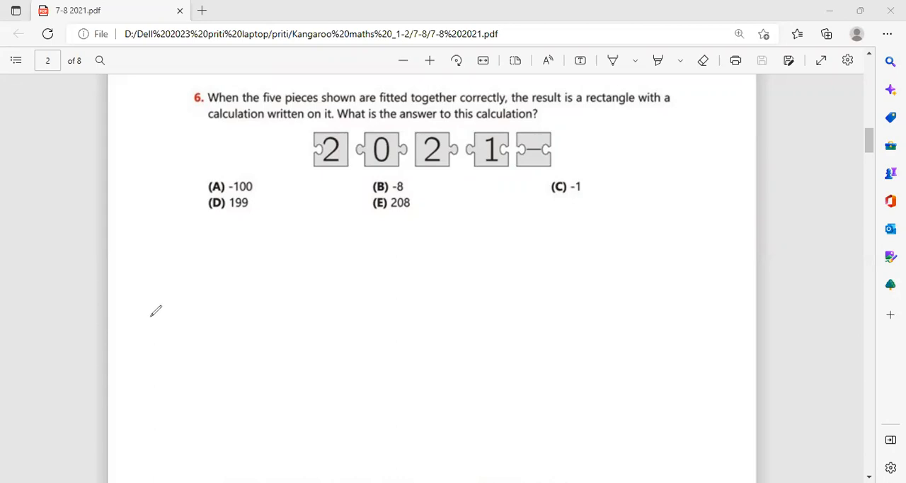
{"action": "mouse_move", "coordinate": [156, 311]}
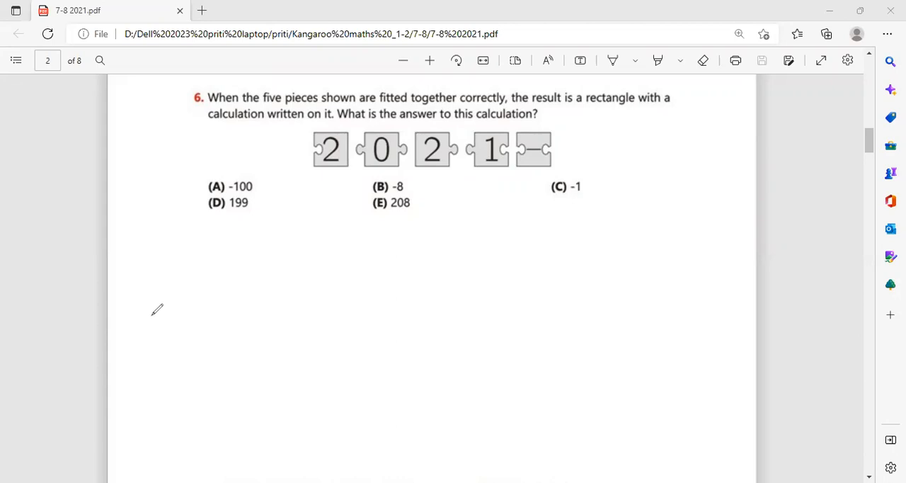
{"action": "mouse_move", "coordinate": [155, 313]}
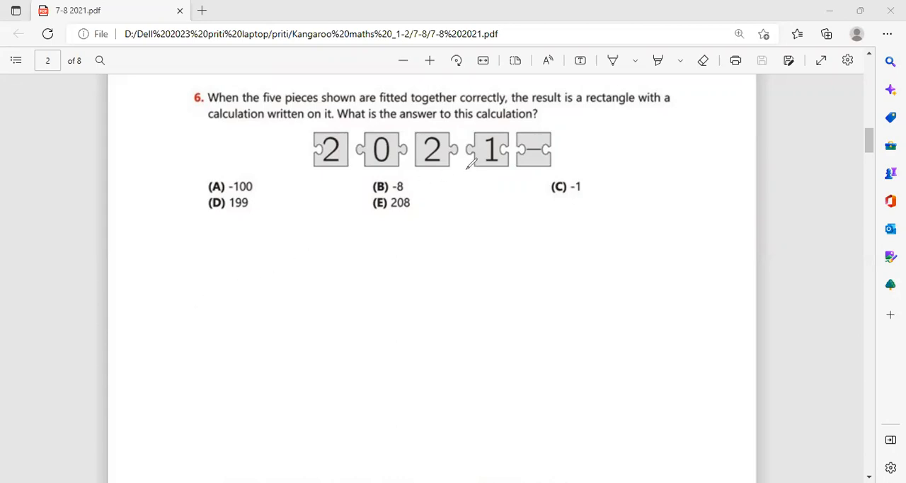
{"action": "mouse_move", "coordinate": [368, 173]}
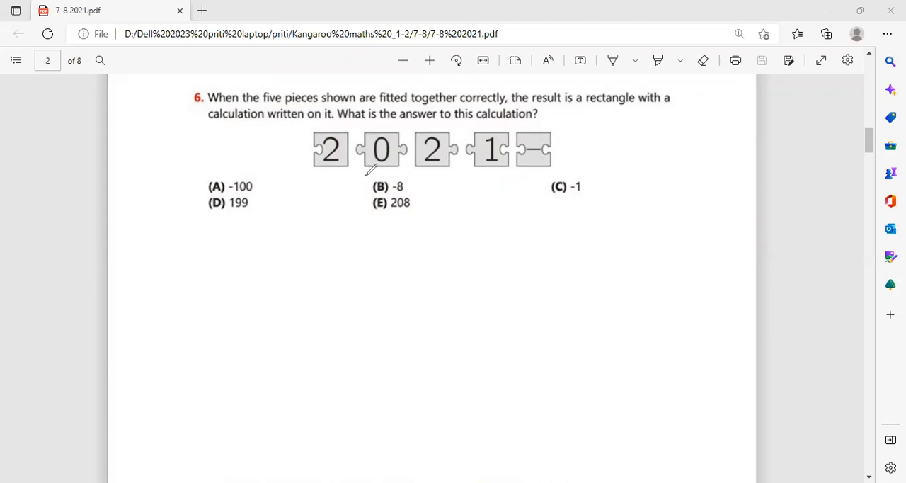
{"action": "mouse_move", "coordinate": [462, 135]}
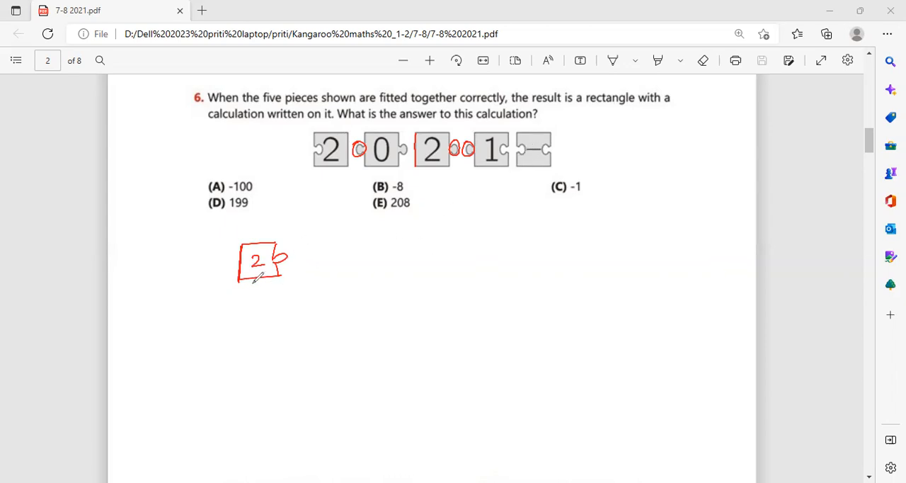
{"action": "mouse_move", "coordinate": [338, 163]}
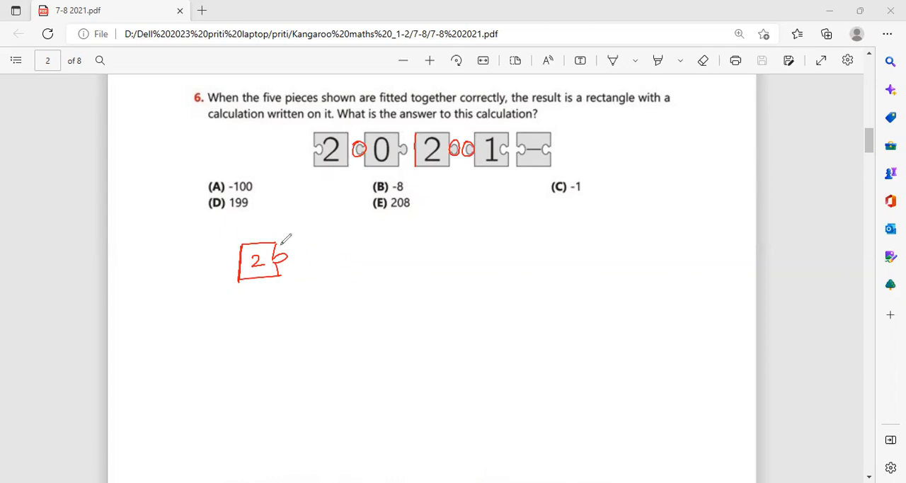
{"action": "mouse_move", "coordinate": [305, 228]}
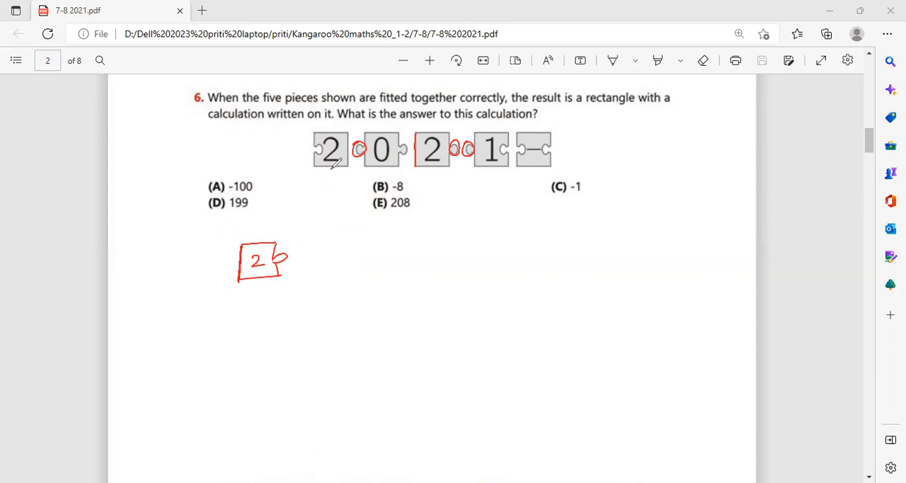
{"action": "mouse_move", "coordinate": [523, 159]}
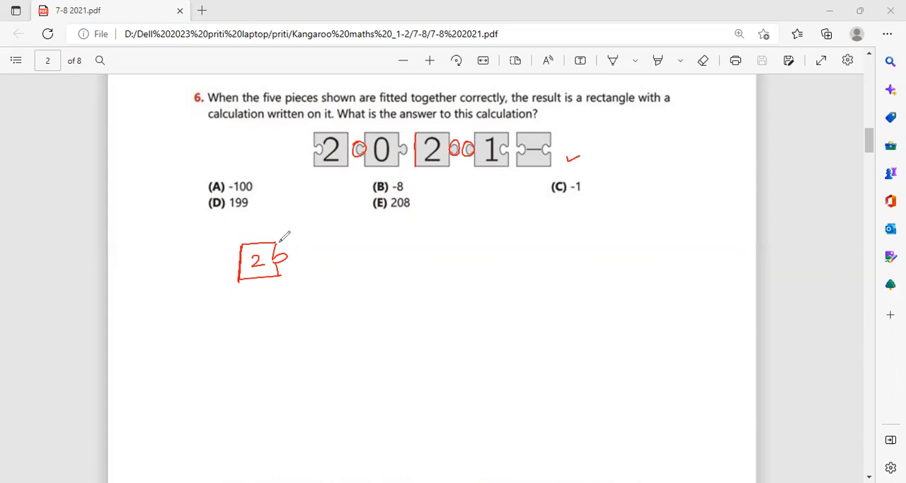
Sketch question 6's pieces assembled into the calculation 2-102 = -100 below the options
{"action": "left_click_drag", "start_coordinate": [284, 244], "coordinate": [325, 274]}
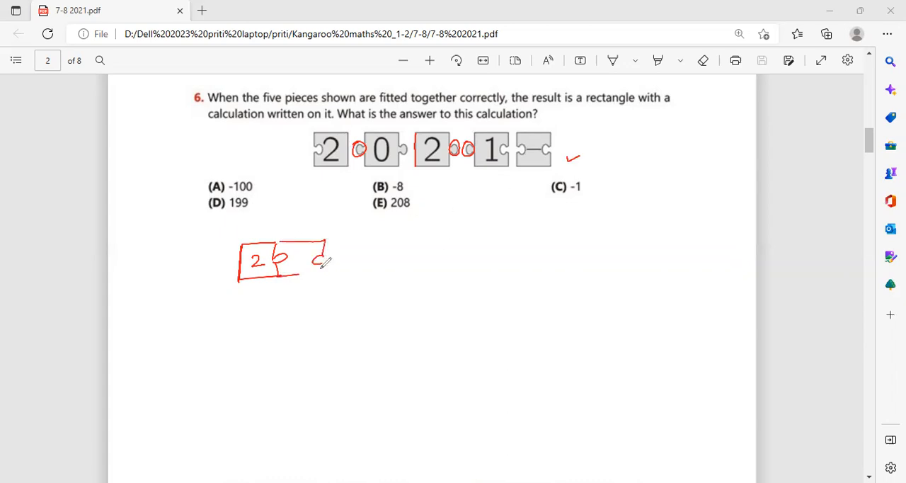
{"action": "left_click_drag", "start_coordinate": [304, 261], "coordinate": [326, 260]}
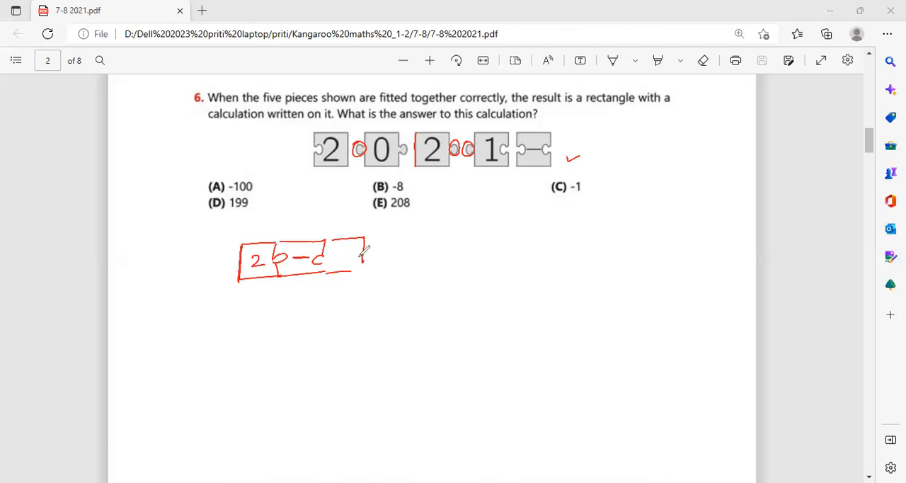
{"action": "left_click_drag", "start_coordinate": [326, 262], "coordinate": [361, 258]}
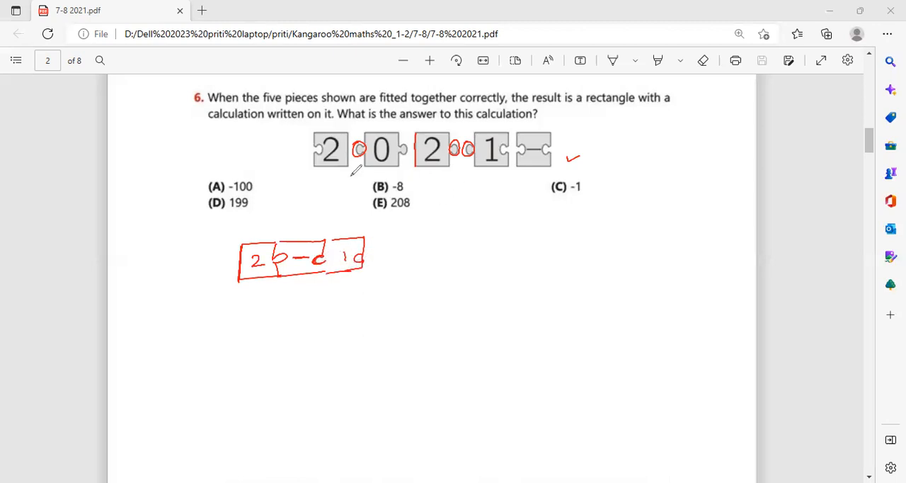
{"action": "mouse_move", "coordinate": [375, 248]}
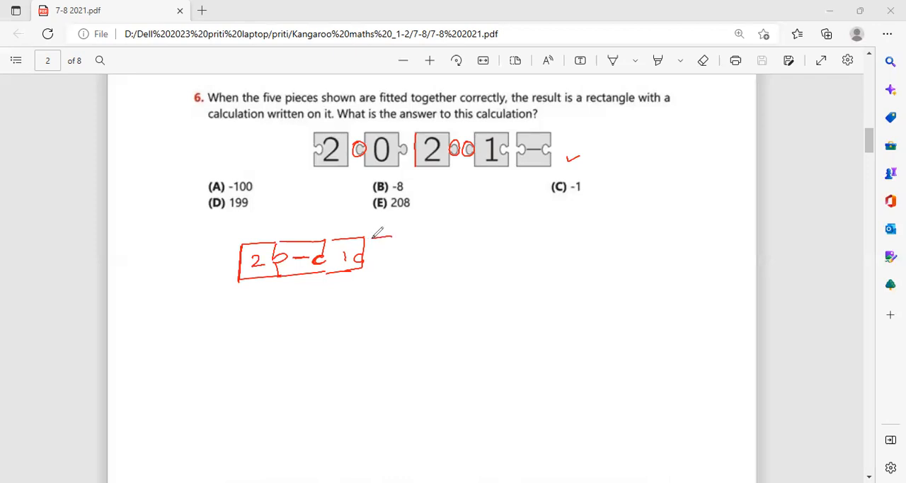
{"action": "left_click_drag", "start_coordinate": [379, 243], "coordinate": [396, 265]}
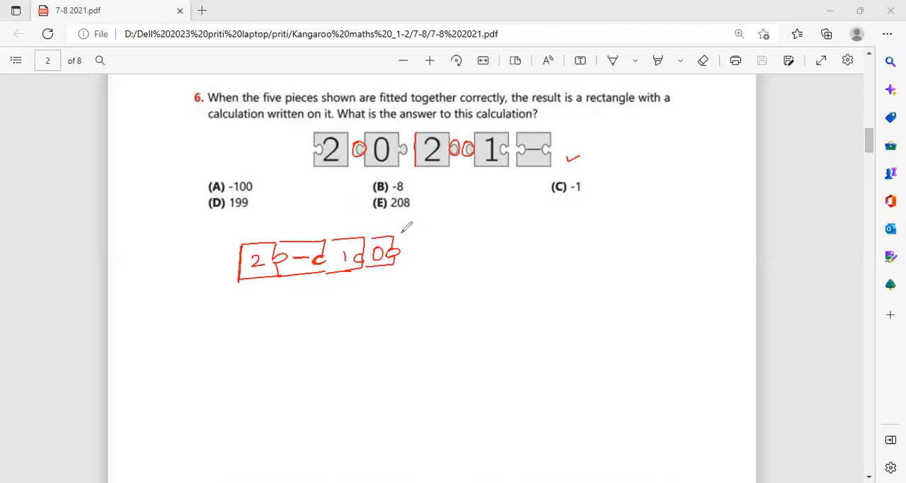
{"action": "left_click_drag", "start_coordinate": [403, 244], "coordinate": [436, 265]}
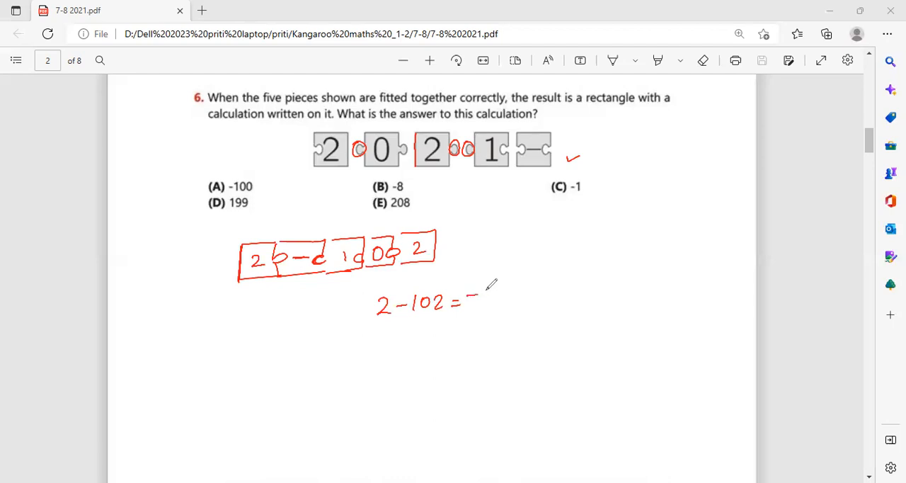
{"action": "type", "text": "9"}
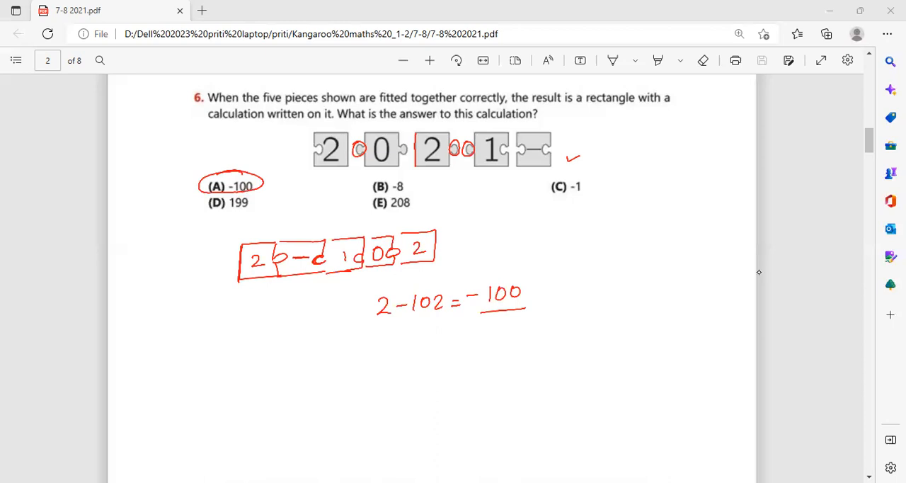
Scroll to question 7 and circle the AB + CD = 137 sum on the board
{"action": "scroll", "scroll_direction": "down", "scroll_amount": 3}
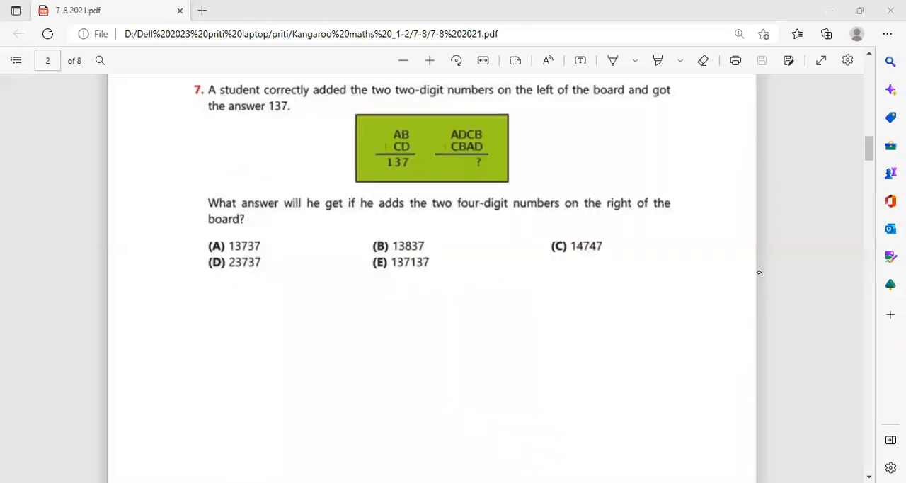
{"action": "mouse_move", "coordinate": [152, 315]}
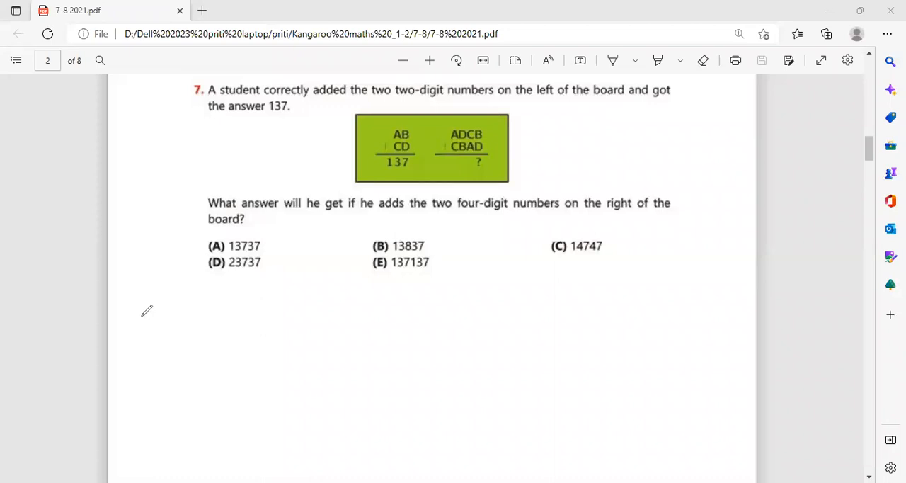
{"action": "mouse_move", "coordinate": [144, 311]}
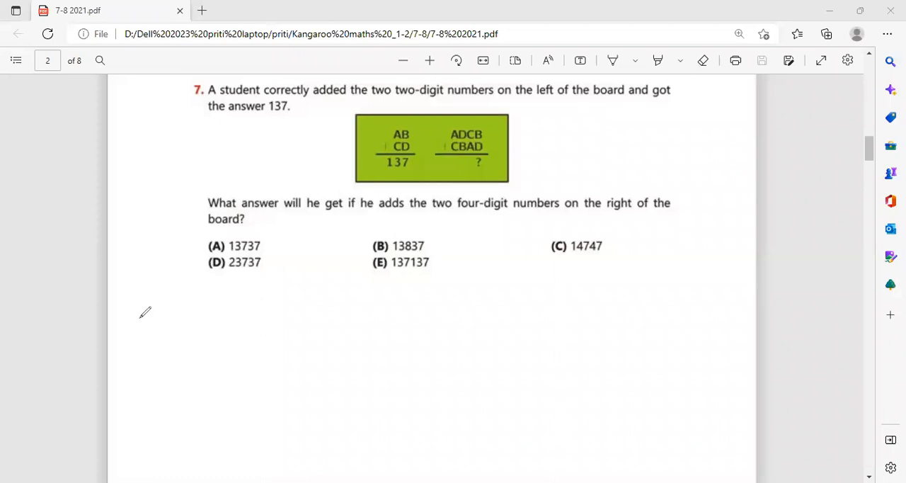
{"action": "mouse_move", "coordinate": [425, 120]}
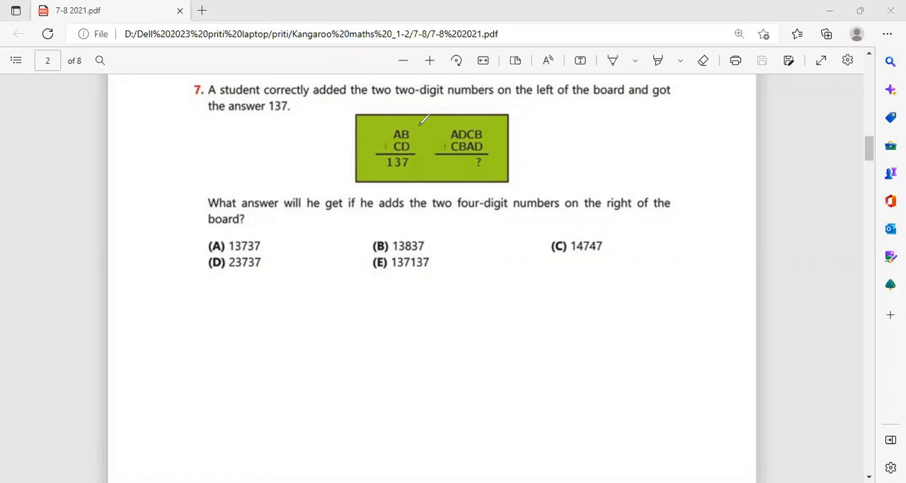
{"action": "left_click_drag", "start_coordinate": [396, 116], "coordinate": [397, 173]}
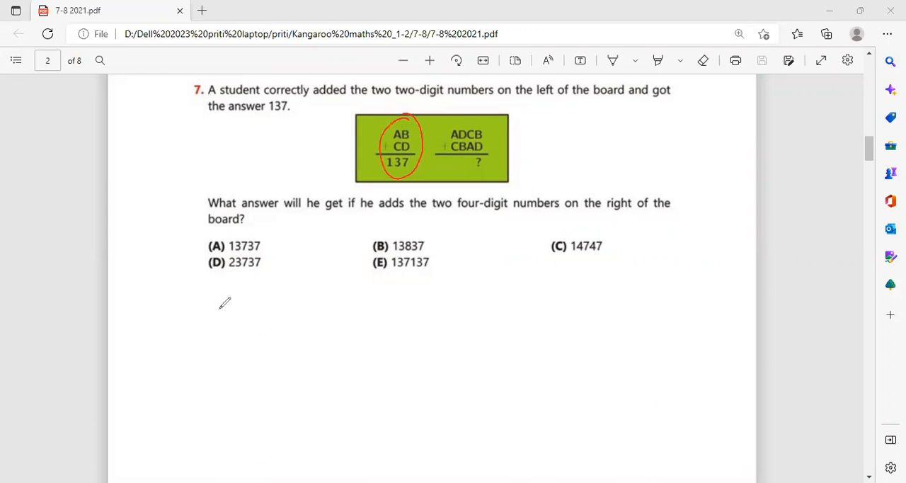
{"action": "mouse_move", "coordinate": [225, 303]}
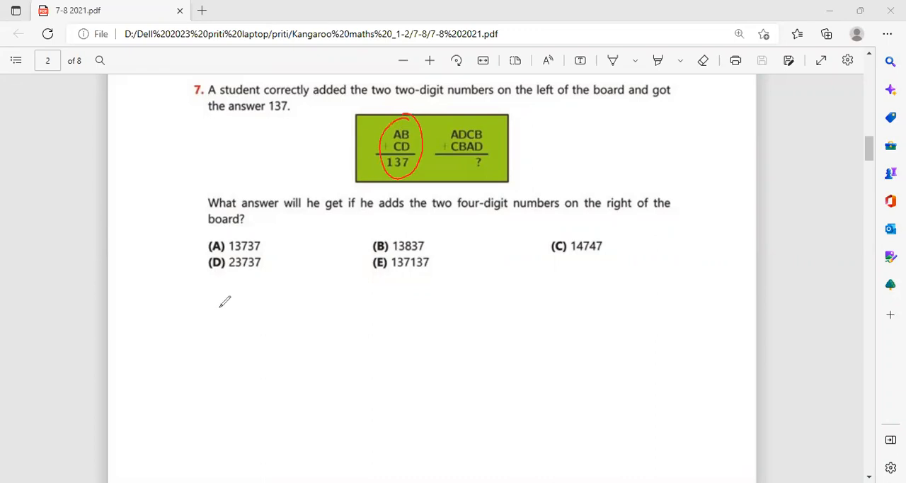
{"action": "mouse_move", "coordinate": [442, 292]}
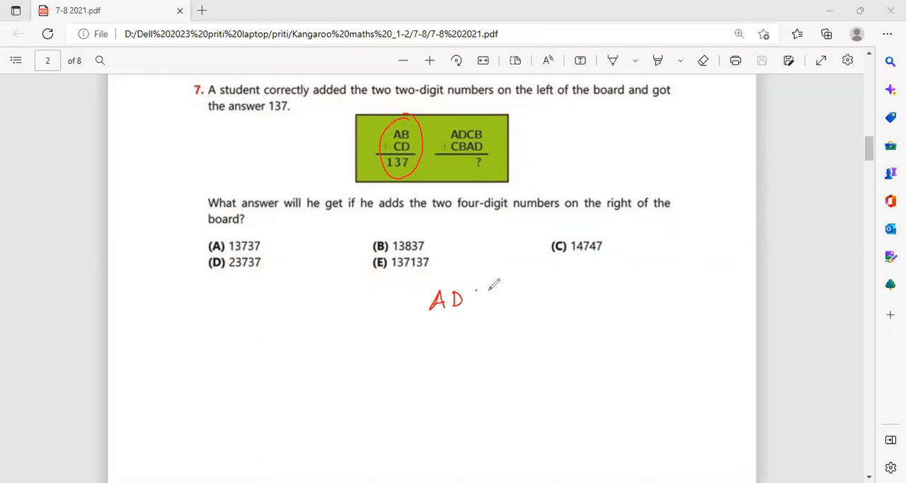
Write ADCB over CBAD below question 7, marking off and bracketing the matching digit pairs
{"action": "left_click_drag", "start_coordinate": [468, 297], "coordinate": [465, 329]}
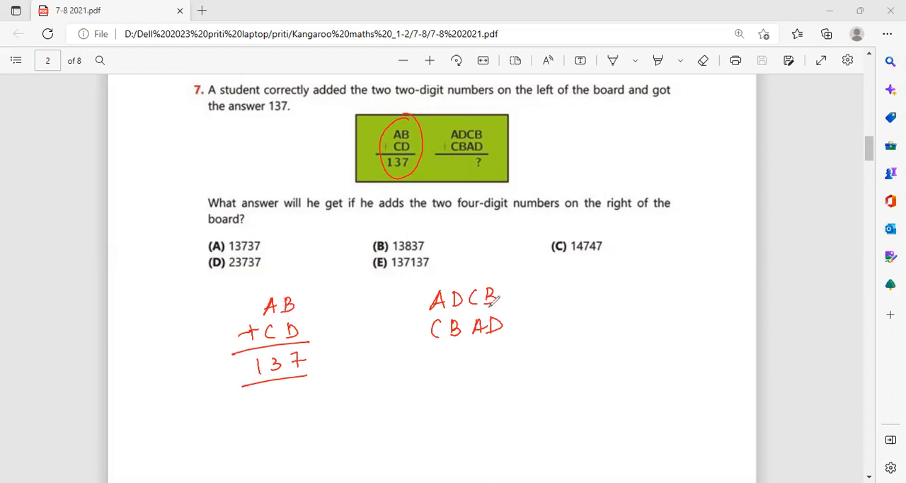
{"action": "left_click_drag", "start_coordinate": [467, 276], "coordinate": [468, 357]}
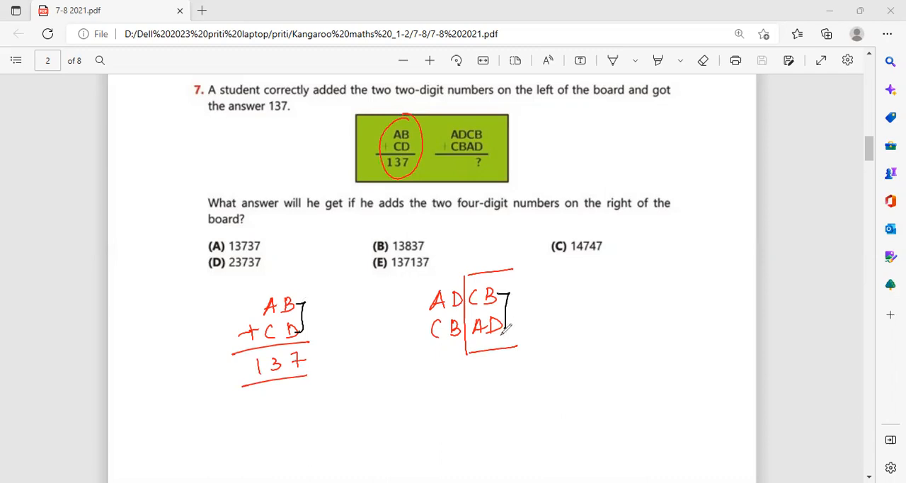
{"action": "left_click_drag", "start_coordinate": [396, 368], "coordinate": [513, 363]}
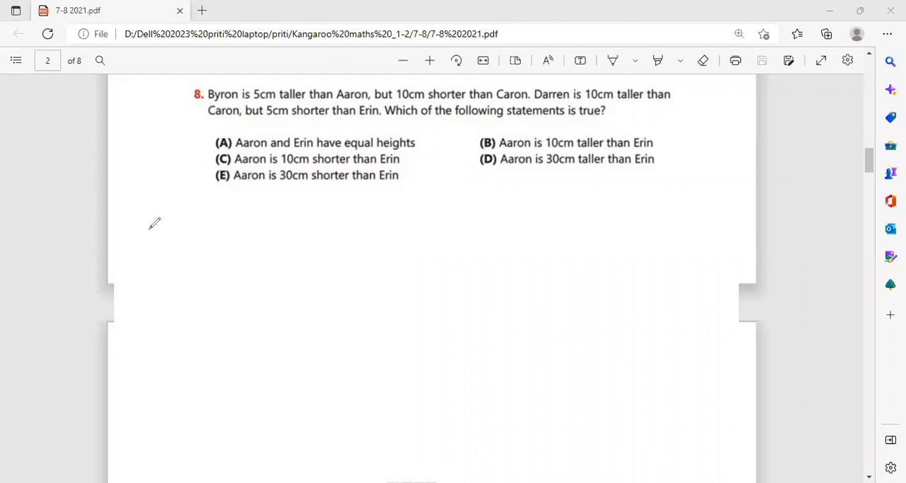
{"action": "mouse_move", "coordinate": [149, 227]}
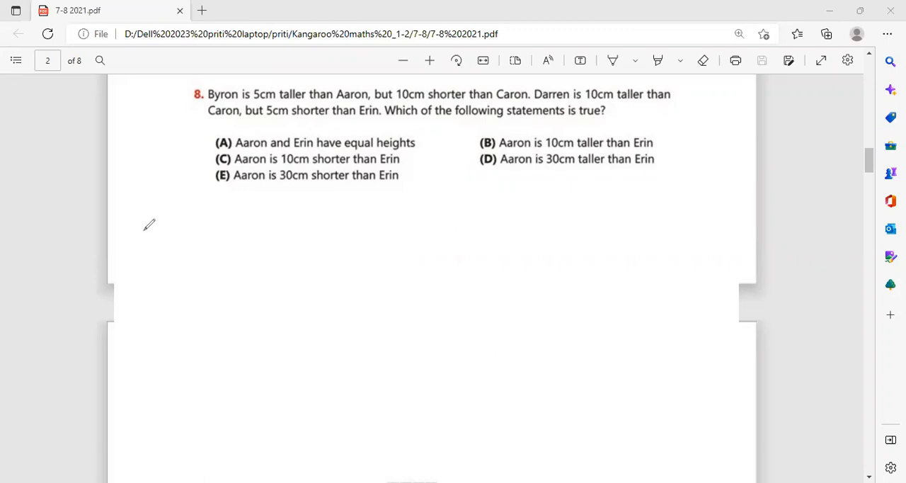
{"action": "mouse_move", "coordinate": [202, 235]}
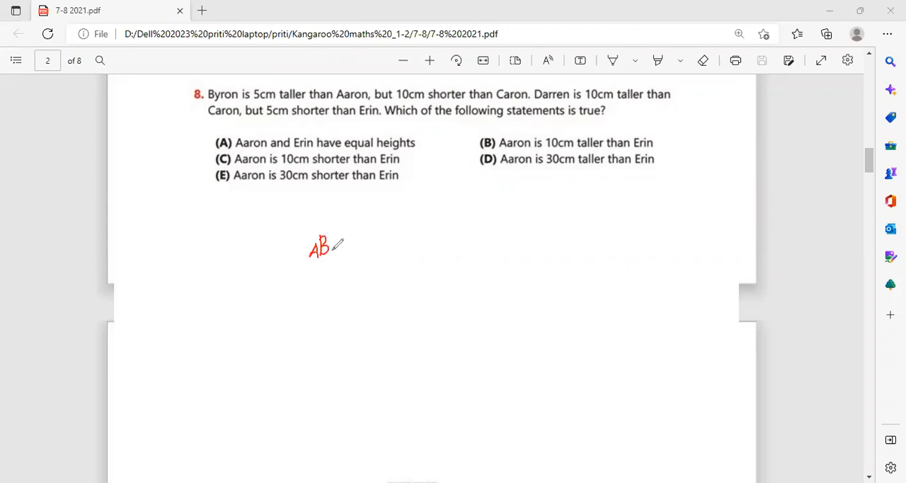
Handwrite the letters C, D and E after AB below question 8's options
{"action": "left_click_drag", "start_coordinate": [332, 233], "coordinate": [343, 252]}
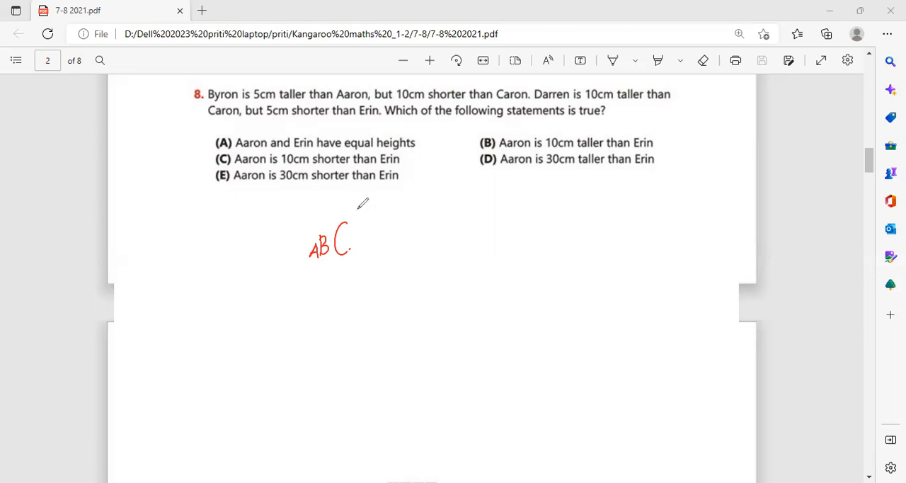
{"action": "left_click_drag", "start_coordinate": [361, 213], "coordinate": [369, 247]}
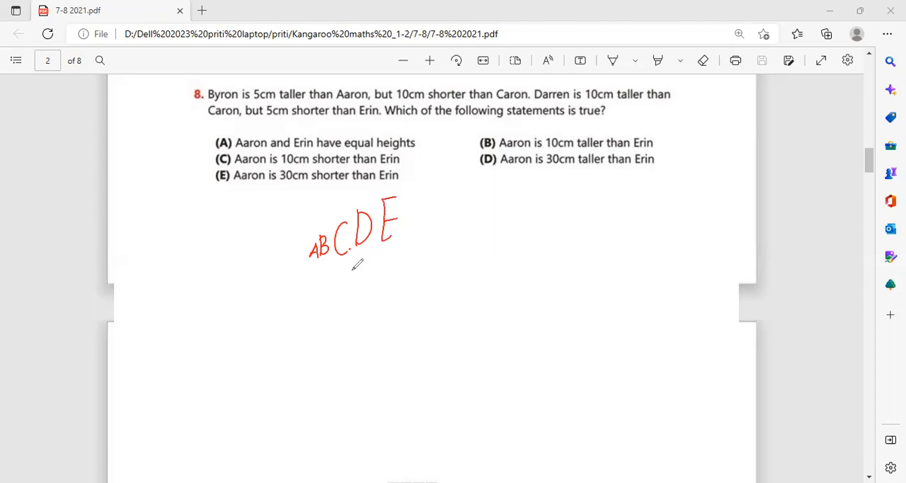
{"action": "mouse_move", "coordinate": [154, 289]}
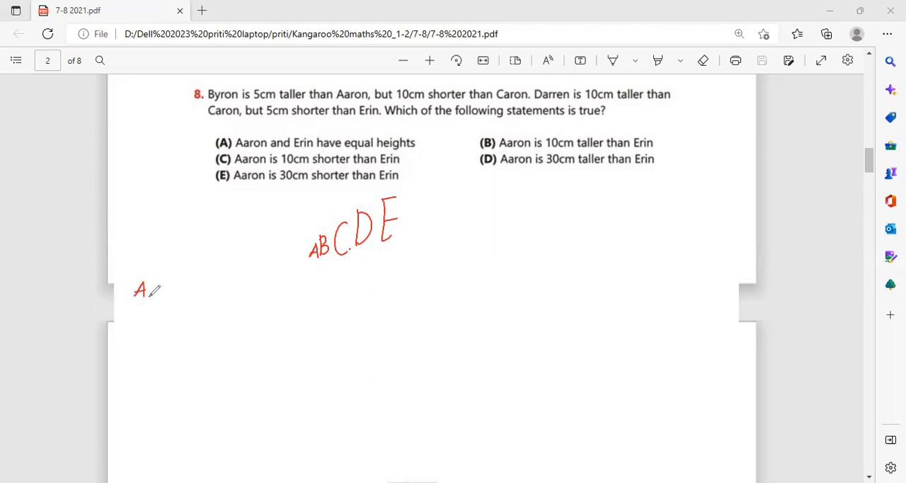
Write the column A=0cm, B=5cm, C=15cm, D=25cm, E=30cm in red ink, underlining E
{"action": "left_click_drag", "start_coordinate": [149, 291], "coordinate": [156, 295]}
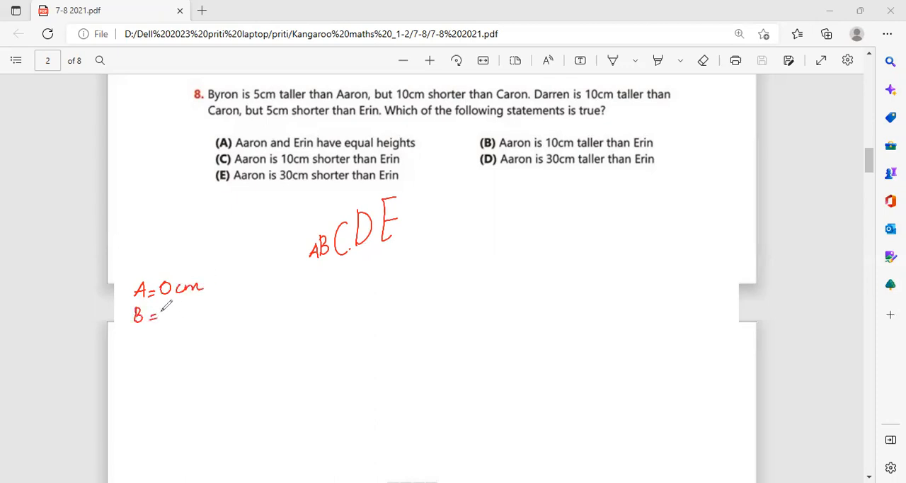
{"action": "left_click_drag", "start_coordinate": [159, 314], "coordinate": [184, 314]}
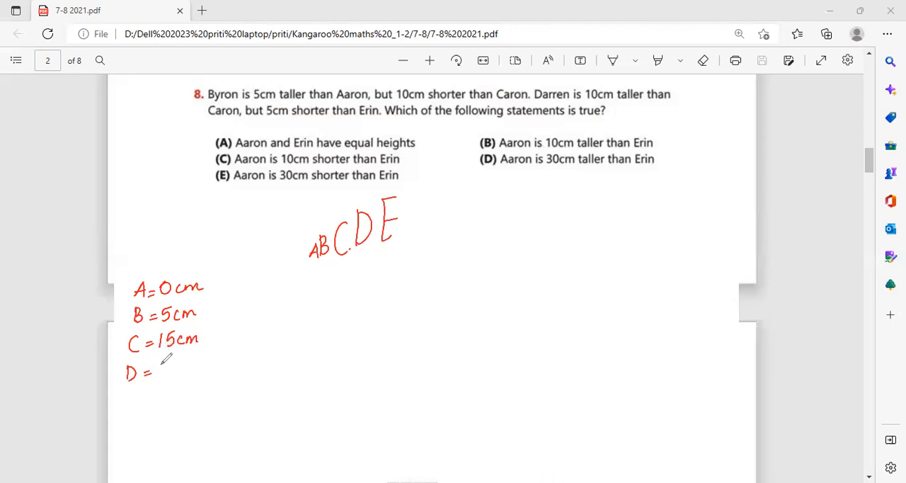
{"action": "left_click_drag", "start_coordinate": [159, 365], "coordinate": [205, 371]}
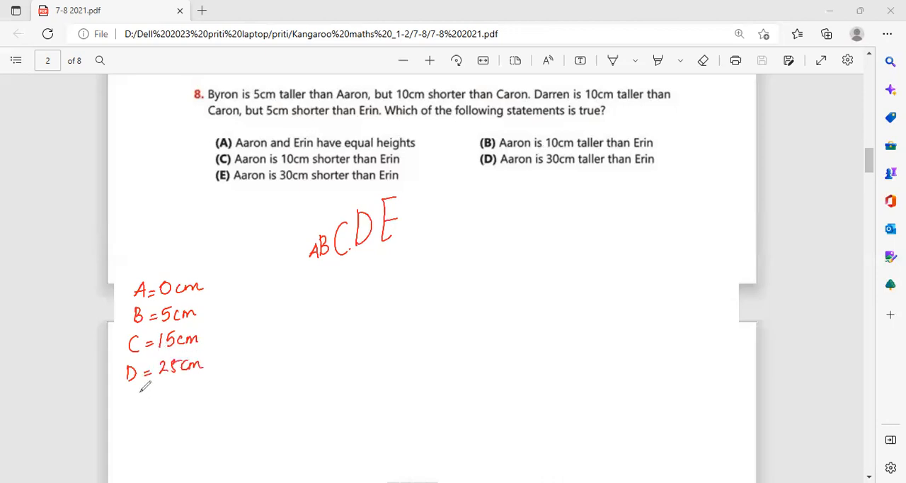
{"action": "left_click_drag", "start_coordinate": [127, 393], "coordinate": [159, 404]}
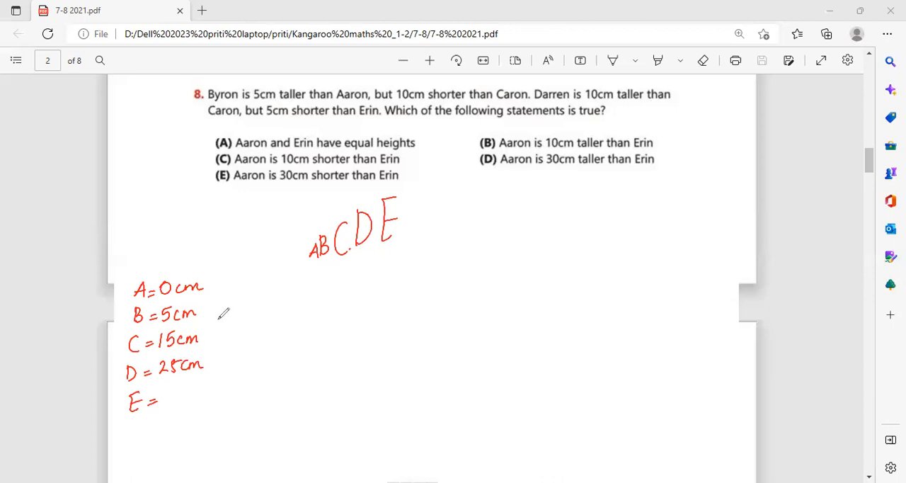
{"action": "mouse_move", "coordinate": [165, 390]}
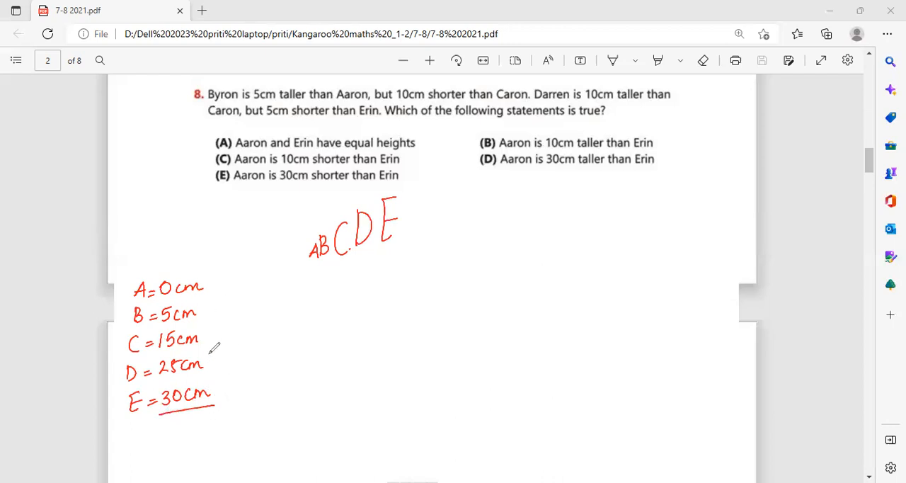
{"action": "mouse_move", "coordinate": [215, 320]}
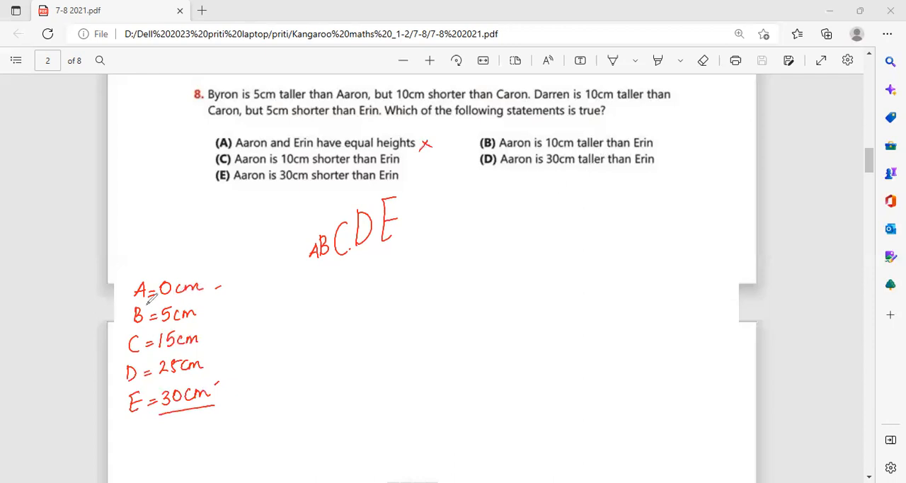
Cross out options A, B and C in red and box option (E) with a tick as the answer
{"action": "left_click", "coordinate": [663, 140]}
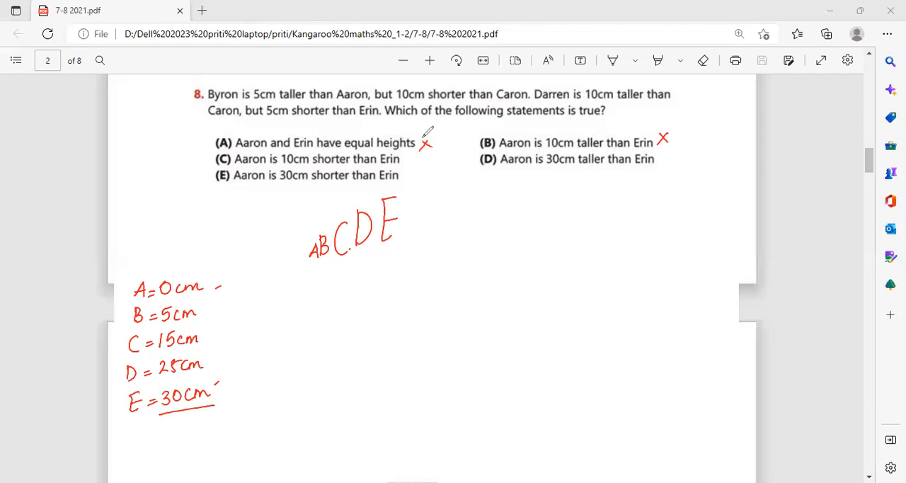
{"action": "left_click_drag", "start_coordinate": [396, 156], "coordinate": [413, 165]}
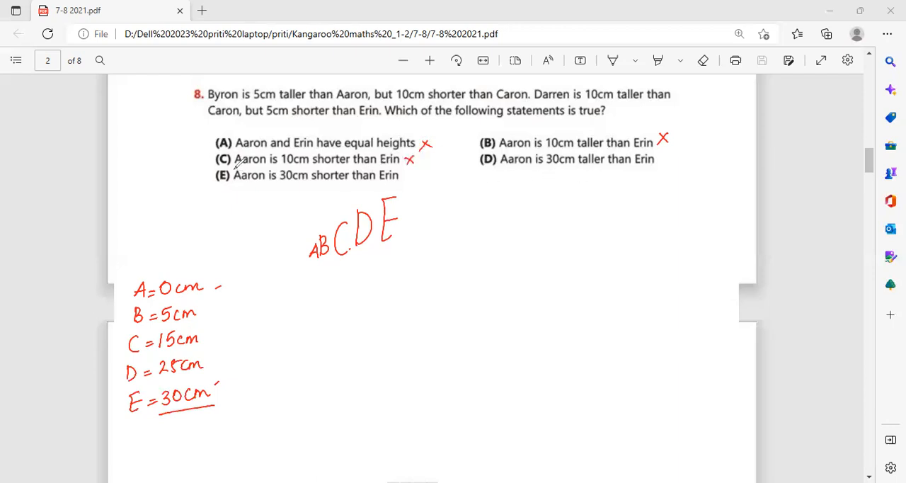
{"action": "left_click_drag", "start_coordinate": [210, 163], "coordinate": [414, 191]}
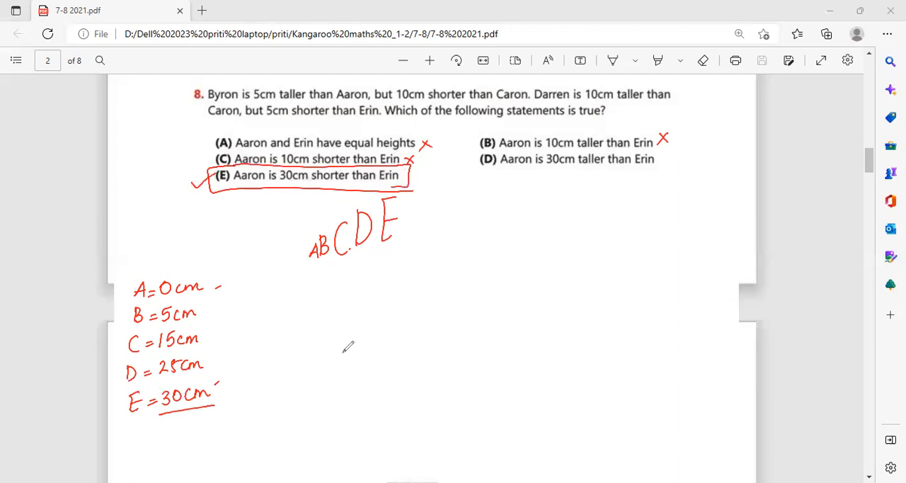
{"action": "mouse_move", "coordinate": [553, 453]}
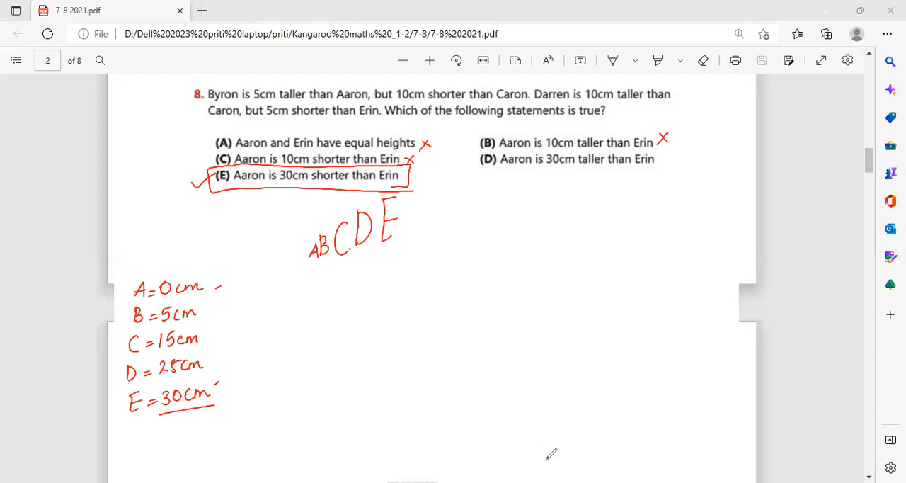
{"action": "mouse_move", "coordinate": [733, 391]}
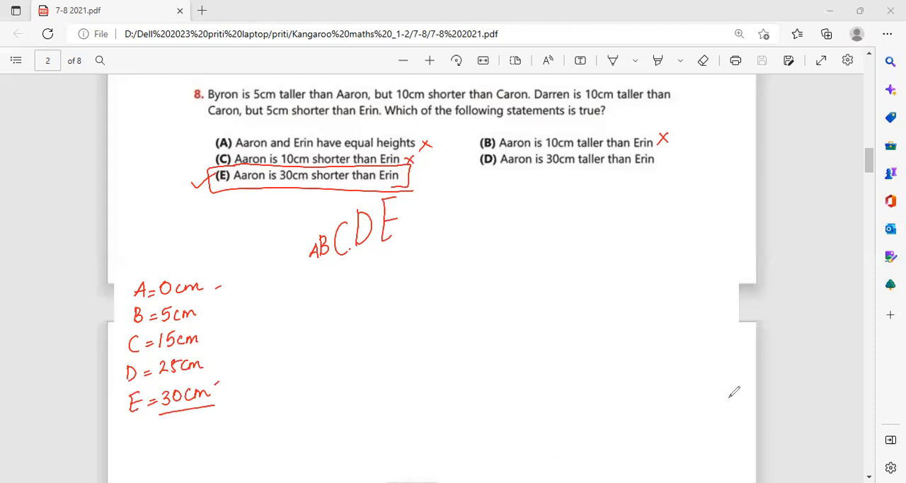